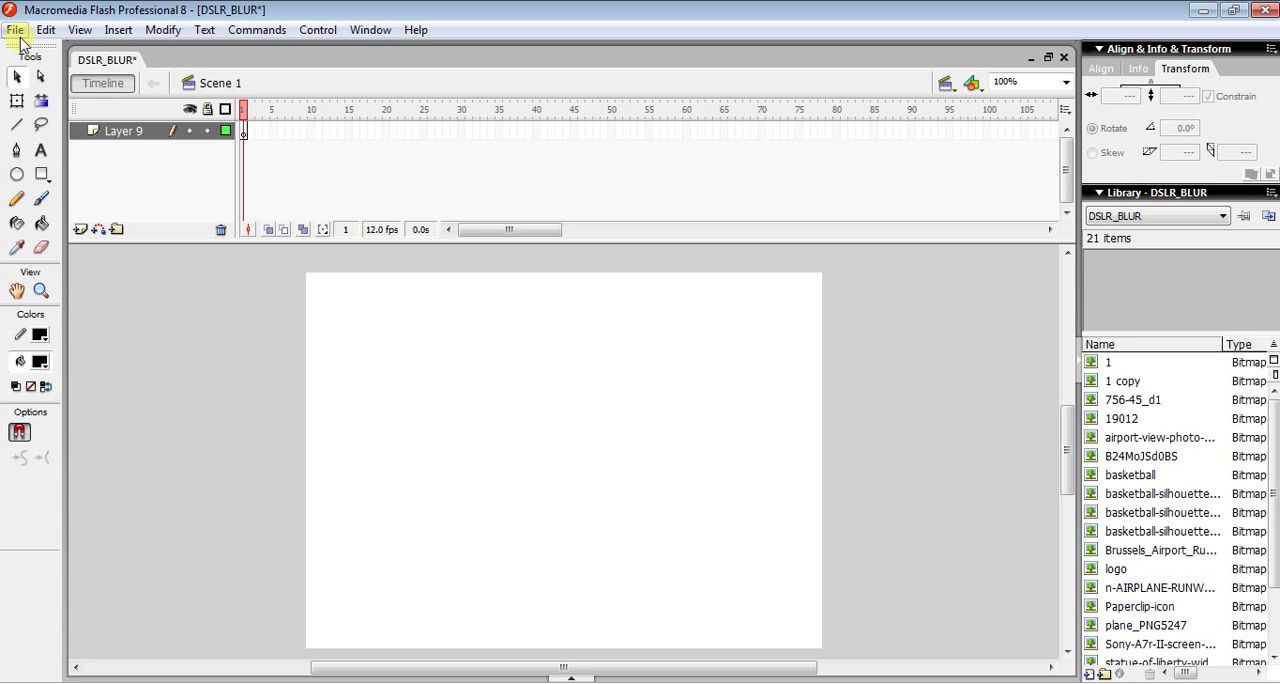
# Step: Import the Pencil_Pin image from the Pictures library onto the stage
pyautogui.click(15, 29)
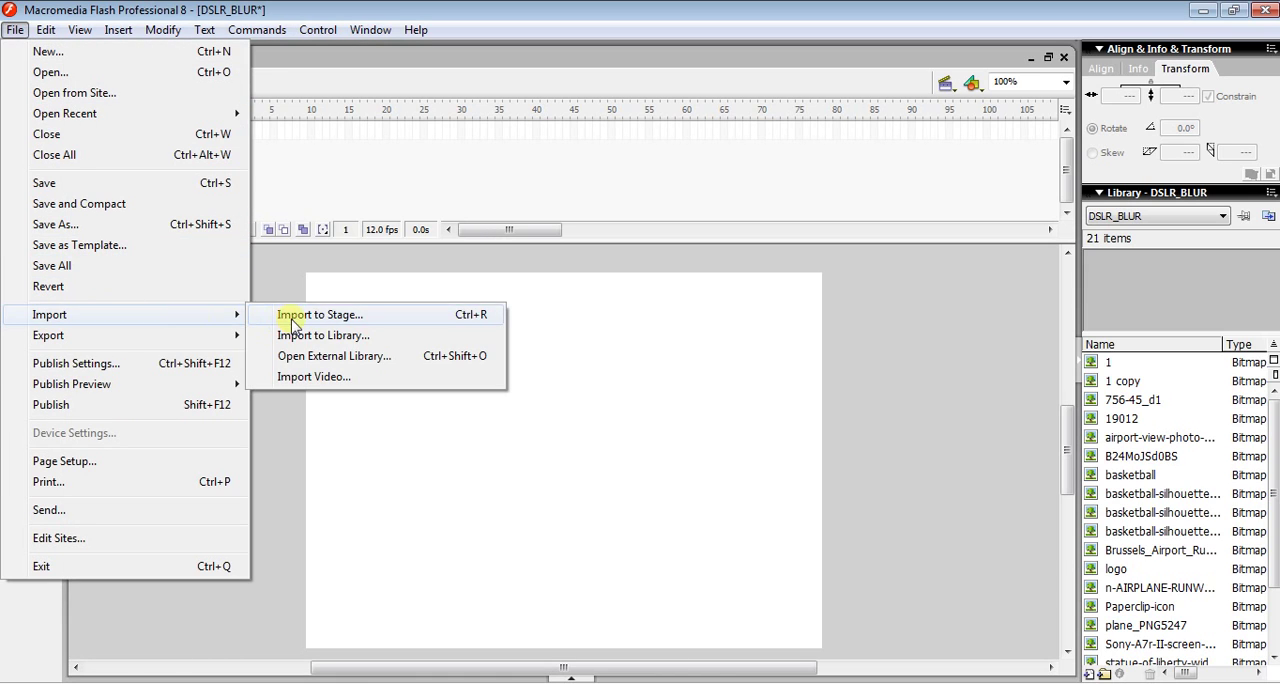
pyautogui.click(319, 314)
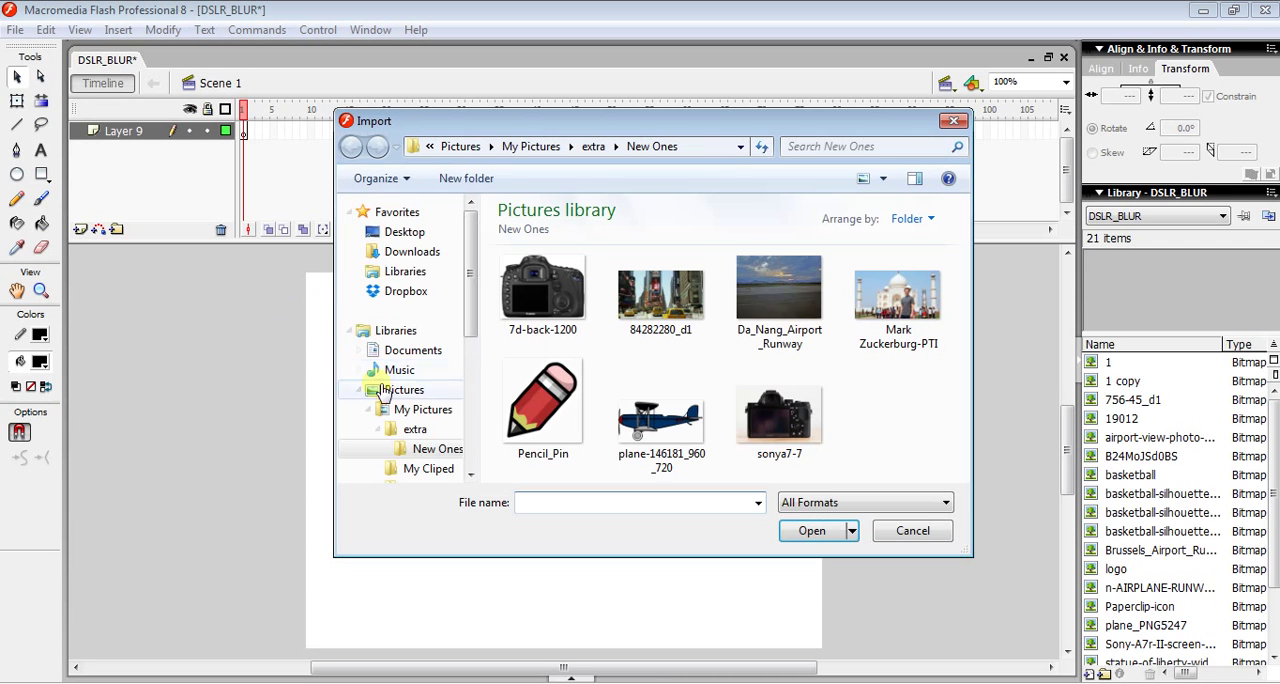
pyautogui.click(543, 408)
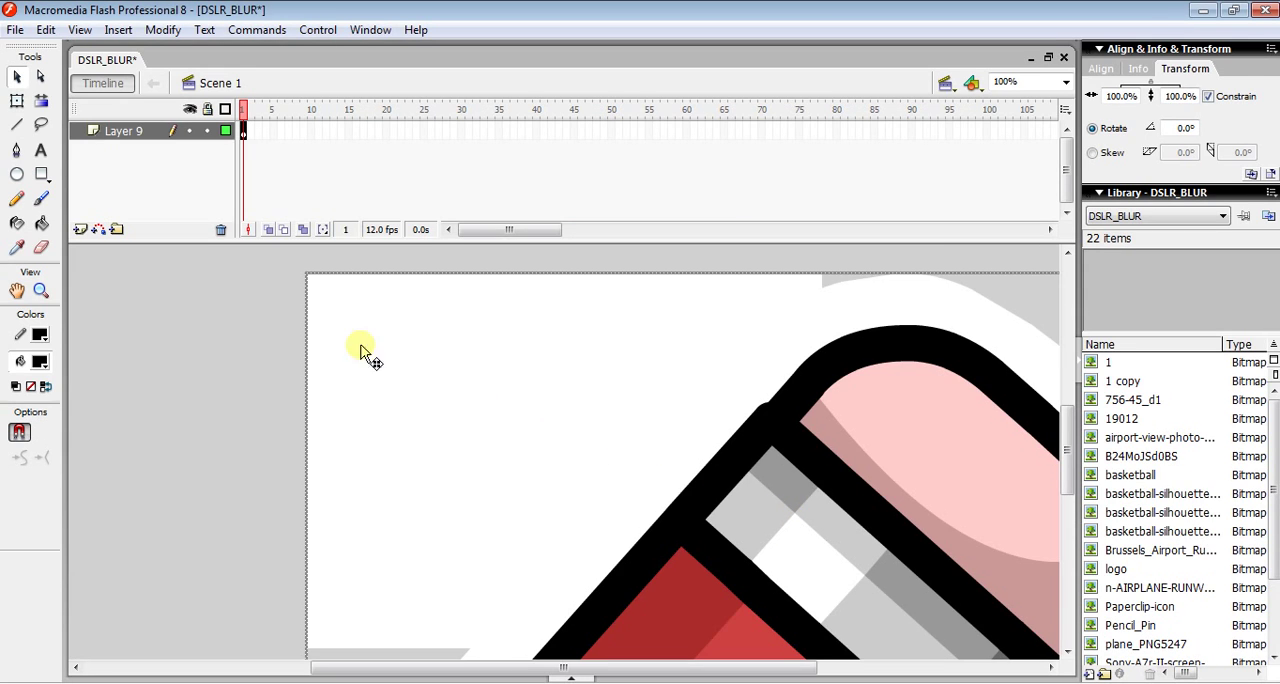
pyautogui.moveTo(17, 103)
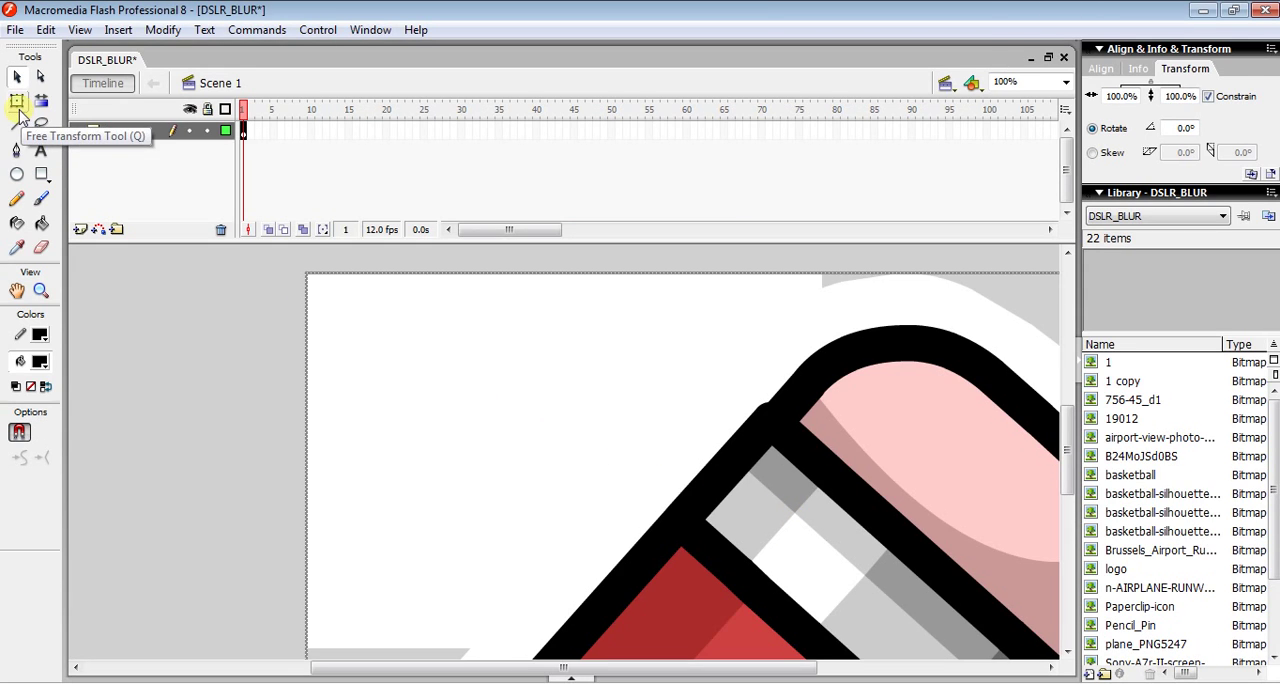
# Step: Scale the pencil image down to 18.9% with the Free Transform Tool
pyautogui.click(17, 102)
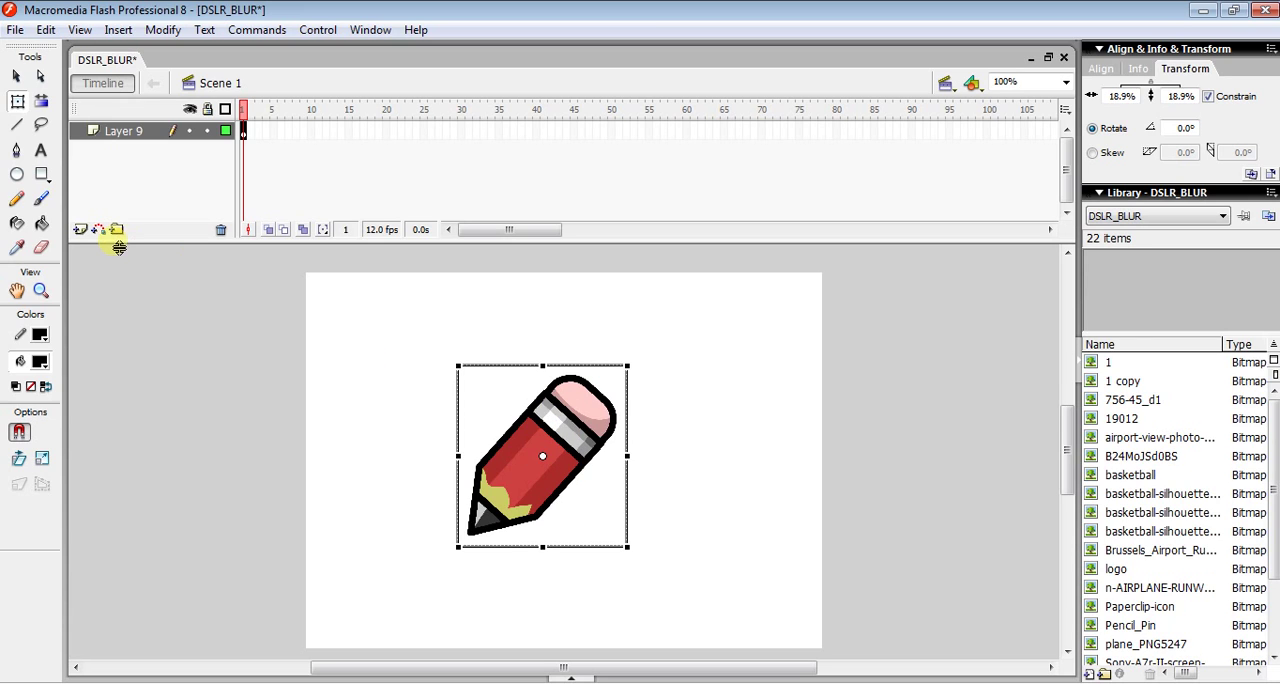
pyautogui.moveTo(80, 230)
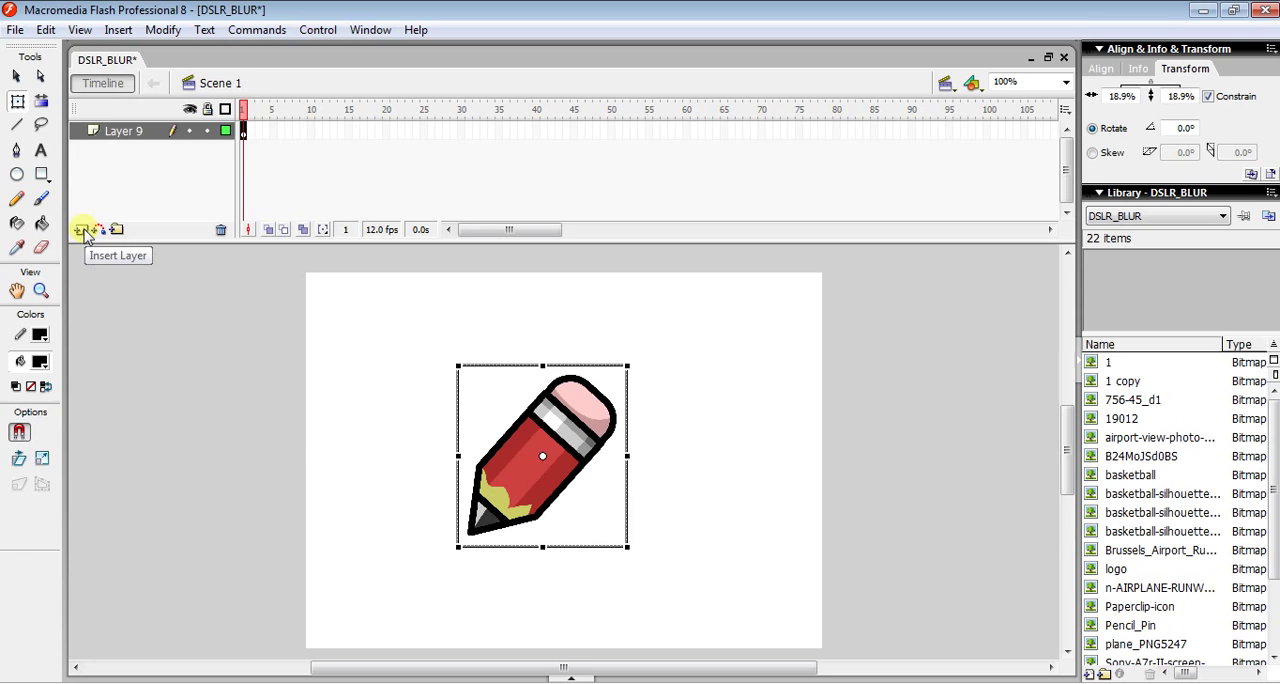
# Step: Insert Layer 10 above the pencil's layer
pyautogui.click(80, 229)
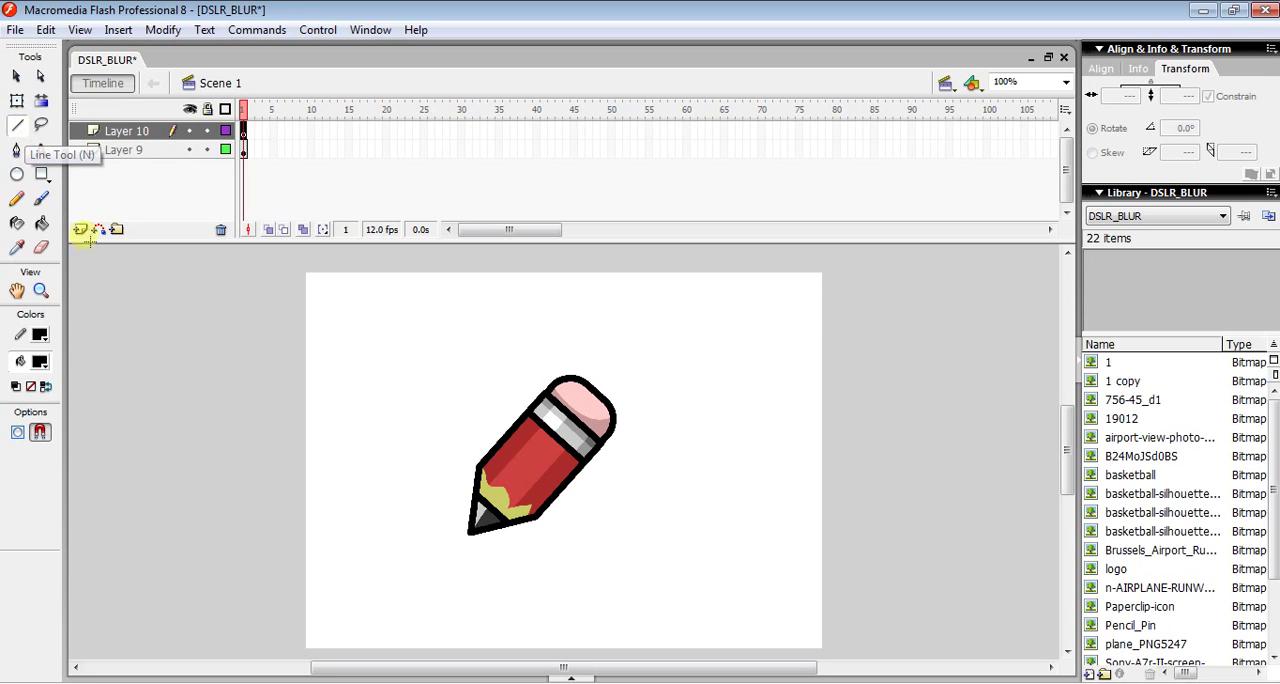
pyautogui.moveTo(47, 361)
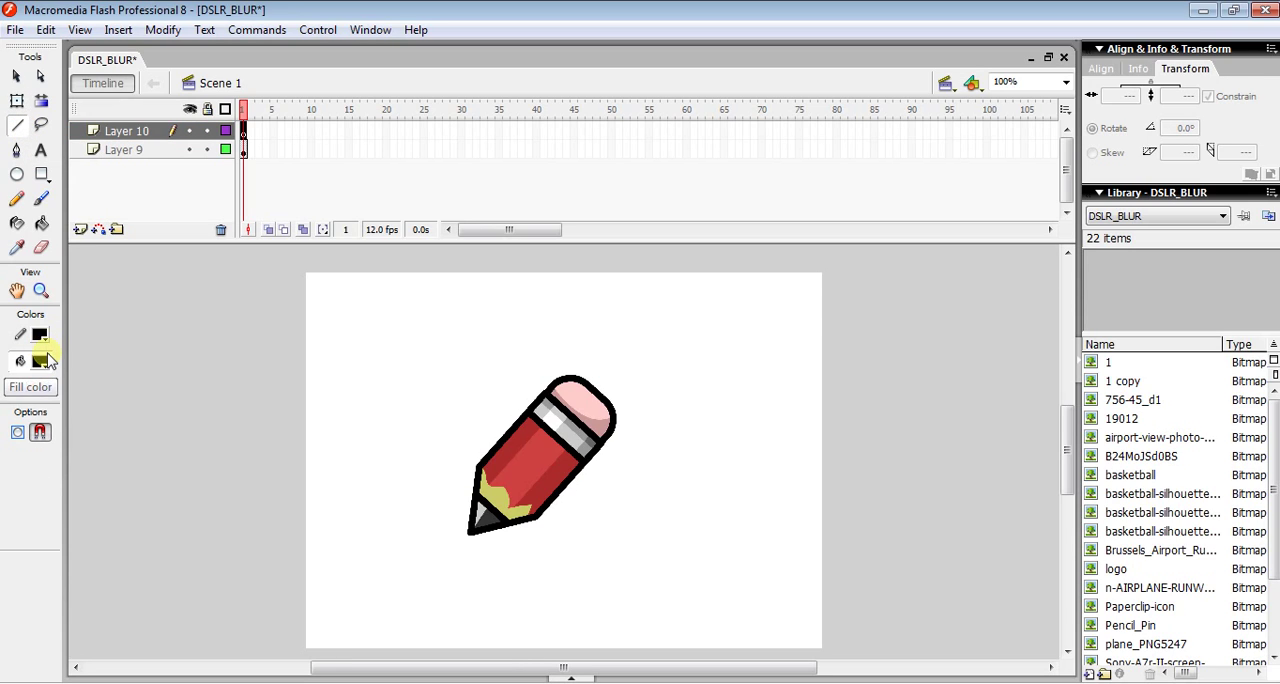
pyautogui.moveTo(41, 334)
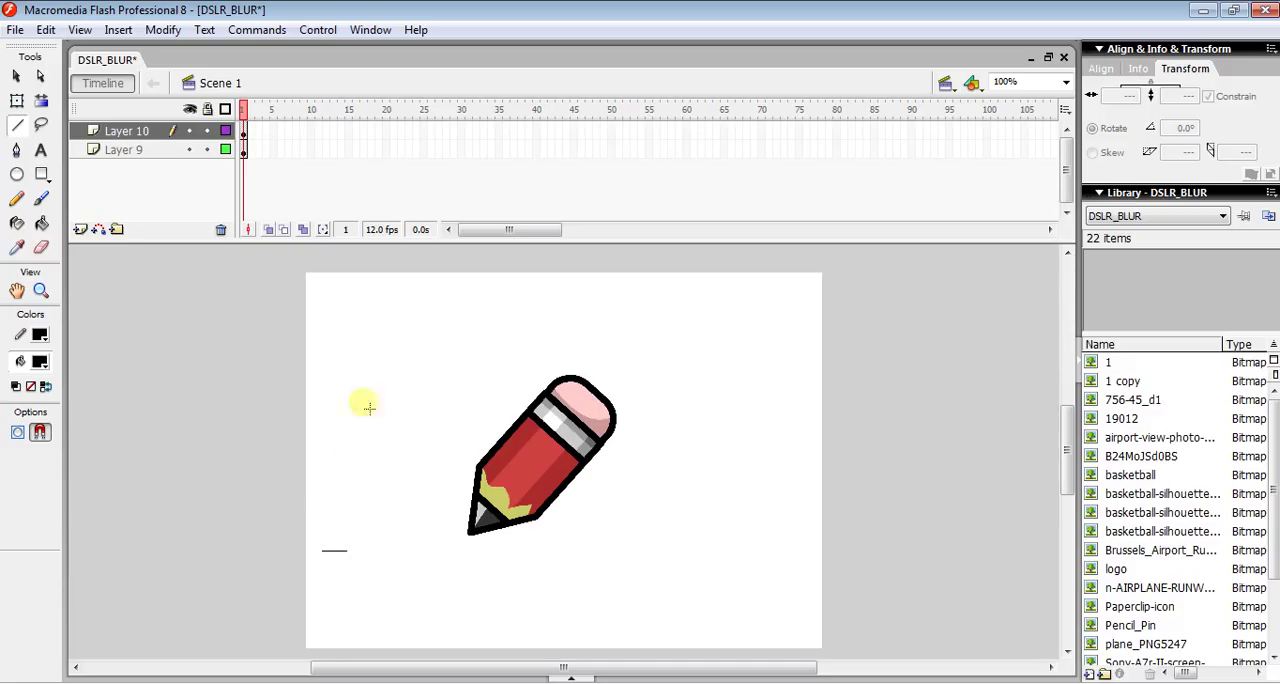
pyautogui.moveTo(408, 145)
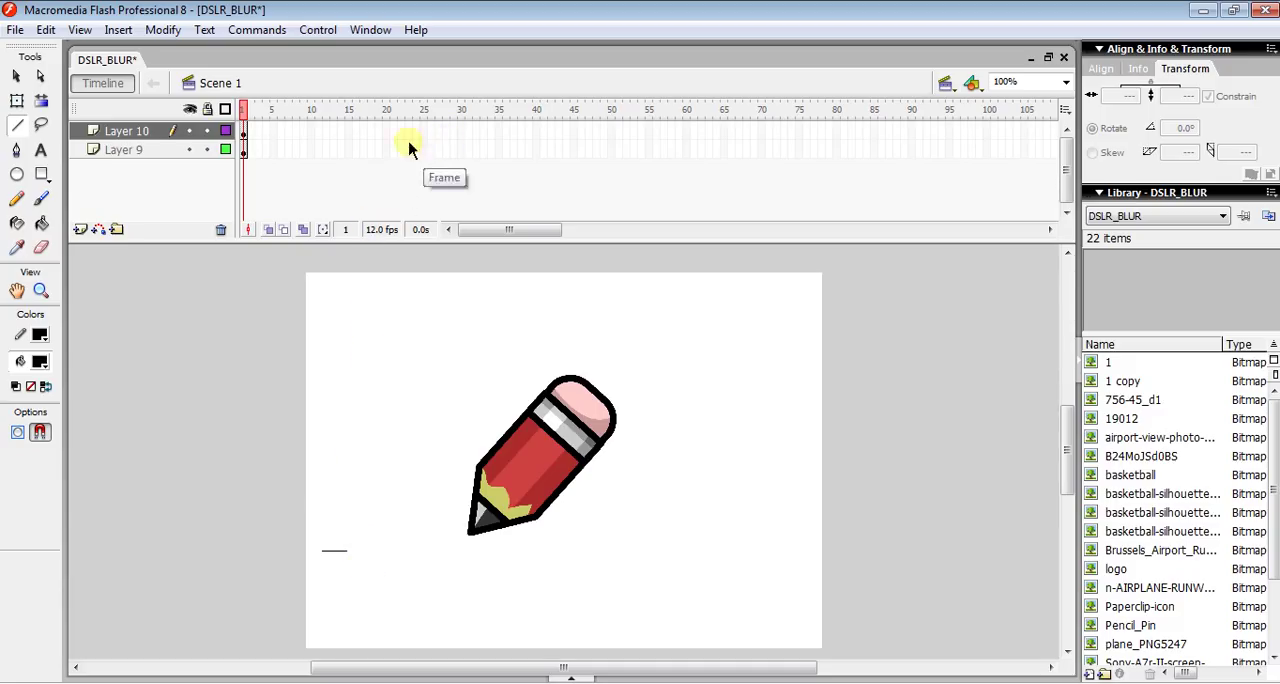
pyautogui.moveTo(390, 140)
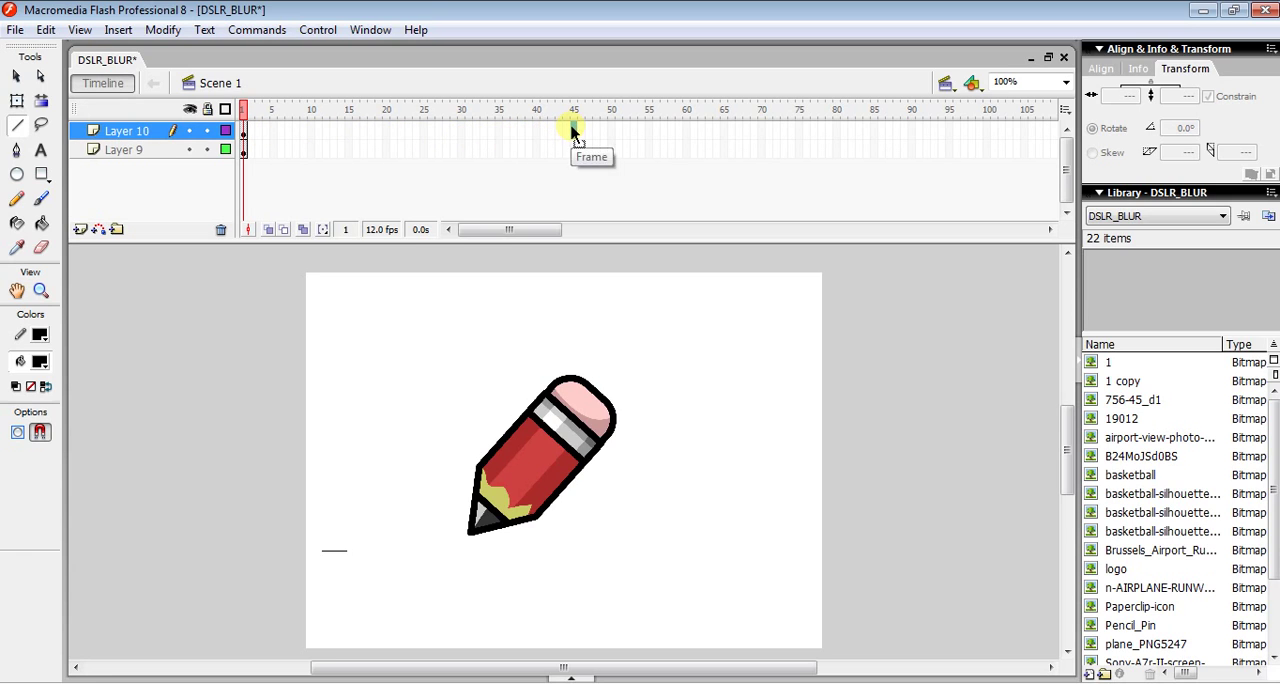
# Step: Add a keyframe at frame 45 on Layer 10 and stretch the line far right
pyautogui.rightClick(573, 128)
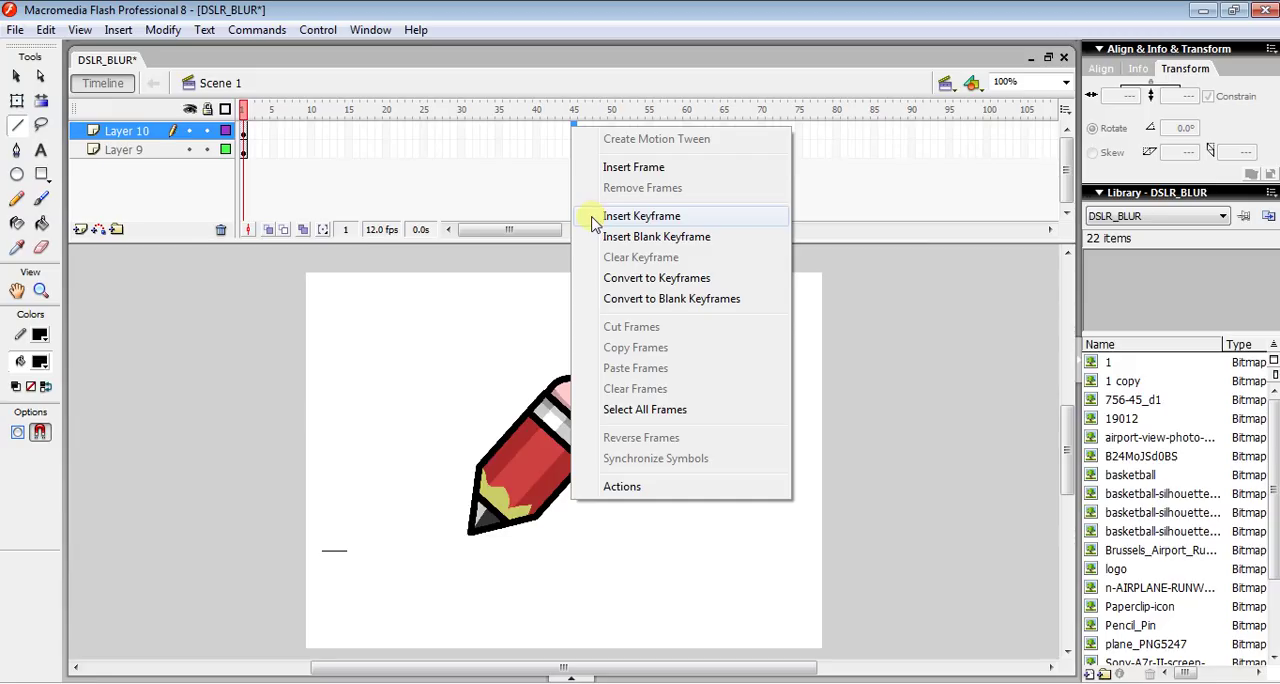
pyautogui.click(641, 216)
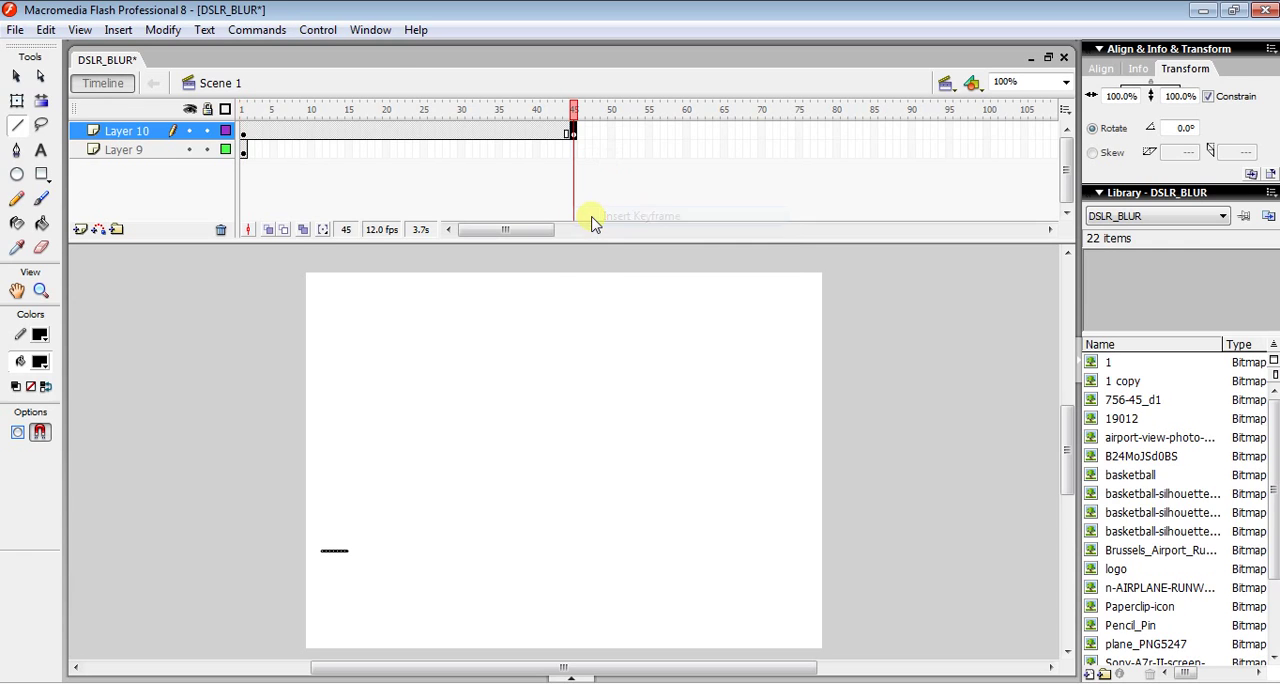
pyautogui.moveTo(335, 553)
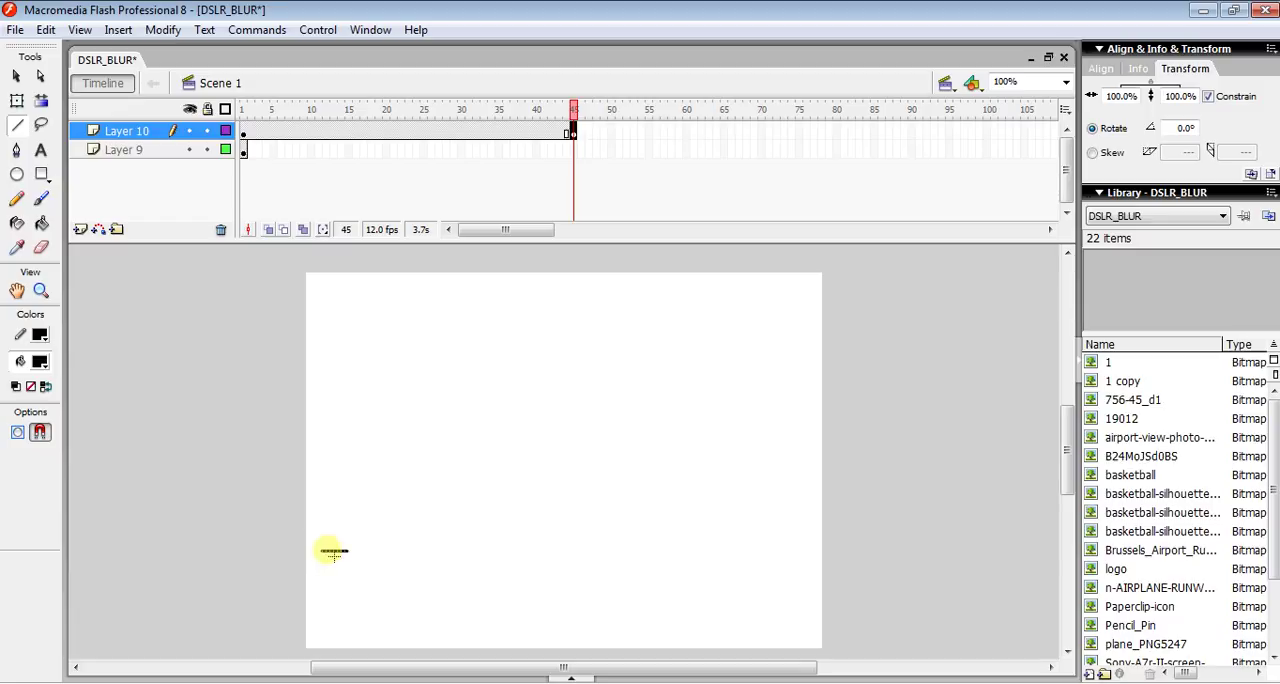
pyautogui.moveTo(330, 550); pyautogui.dragTo(468, 550)
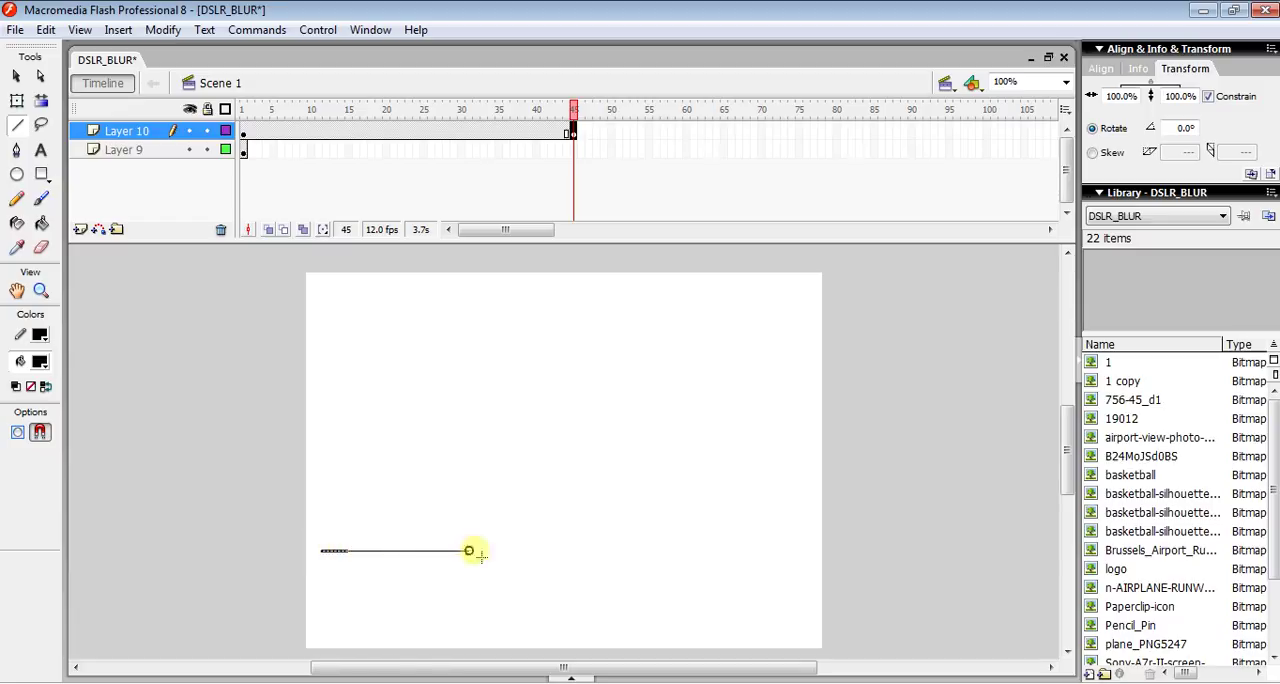
pyautogui.moveTo(468, 550); pyautogui.dragTo(678, 552)
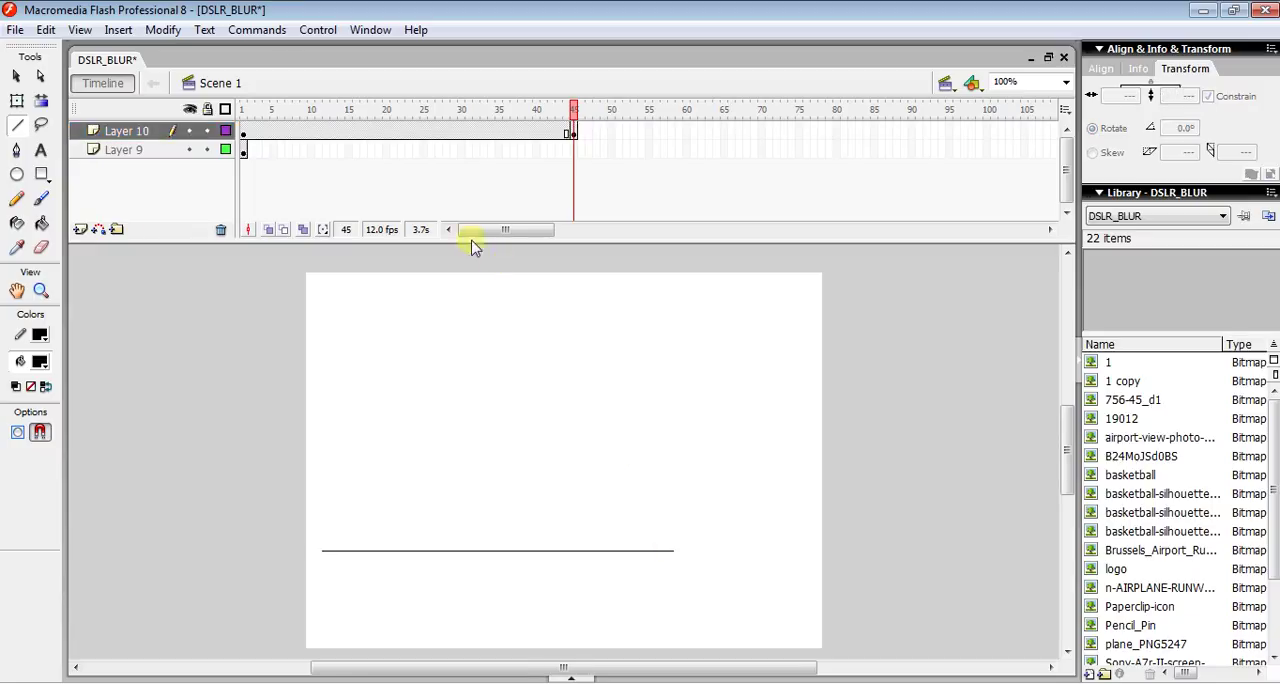
pyautogui.moveTo(408, 138)
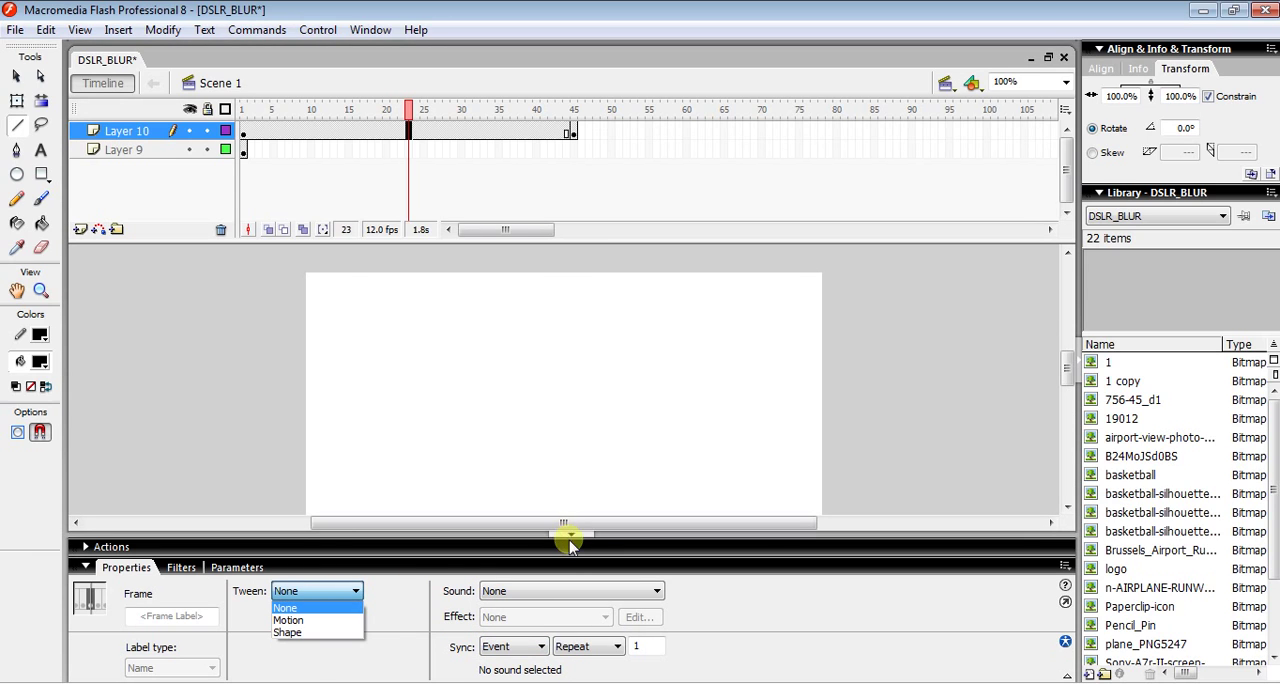
pyautogui.moveTo(440, 645)
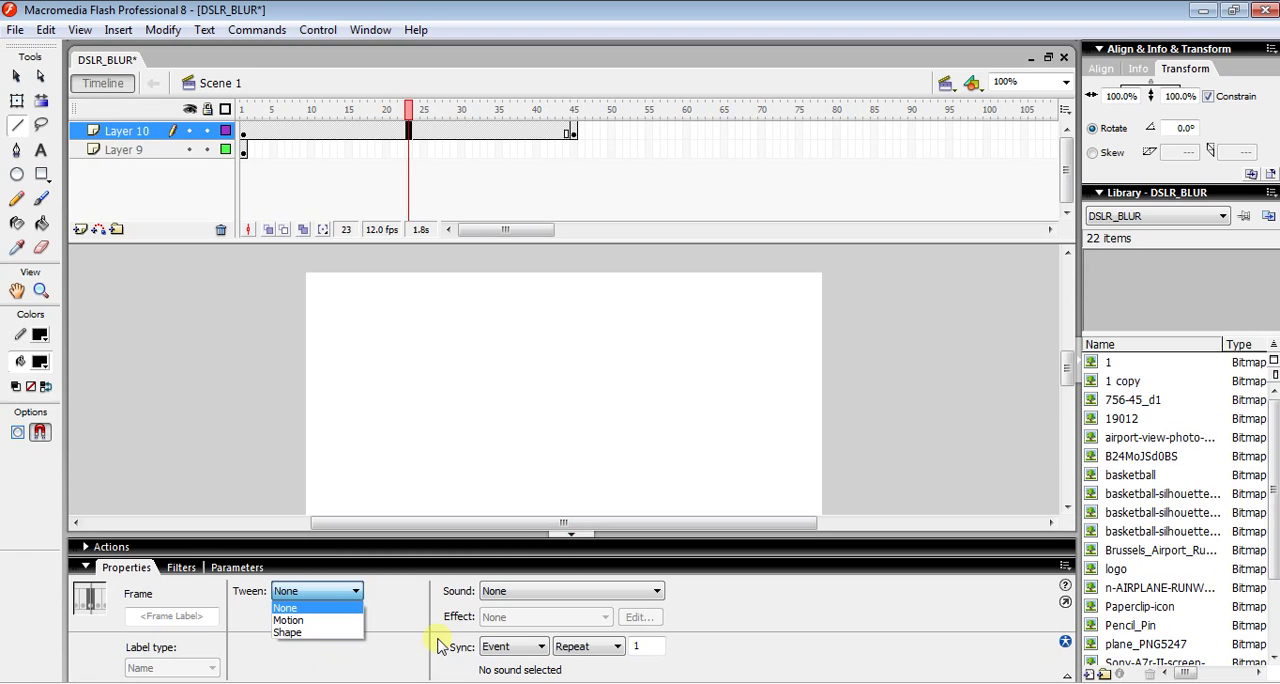
pyautogui.moveTo(340, 632)
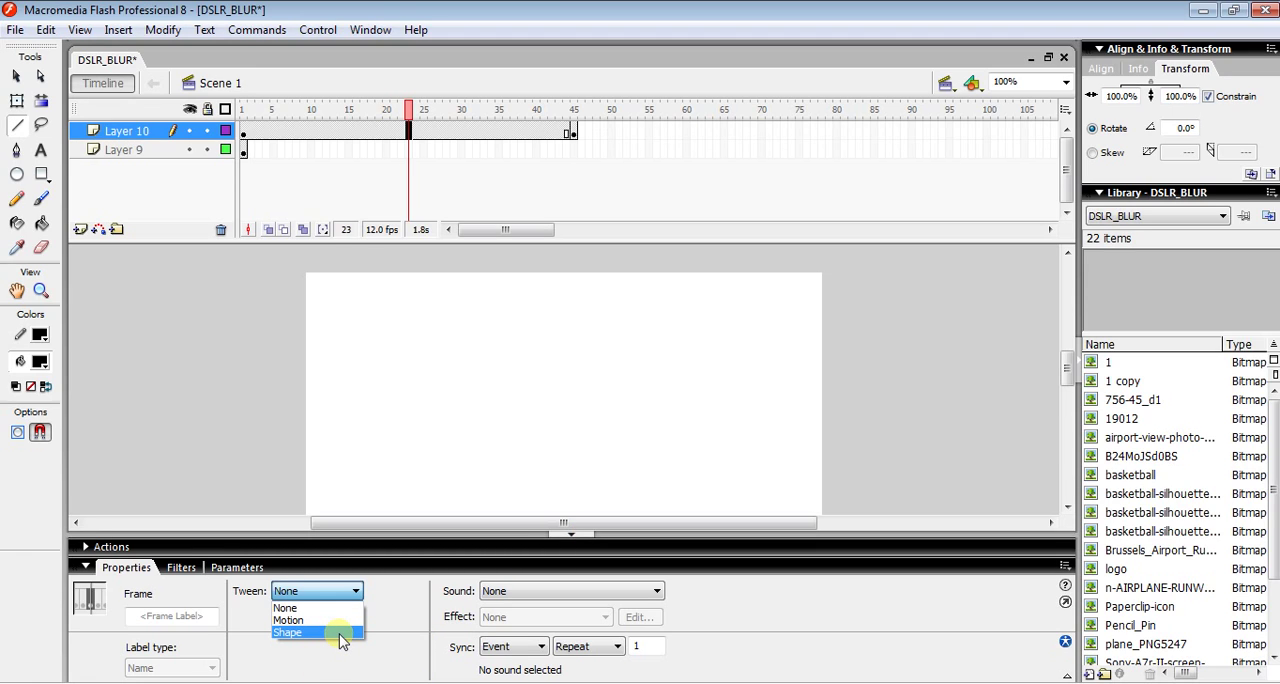
# Step: Apply a shape tween to Layer 10 and preview the line growing at middle frames
pyautogui.click(288, 632)
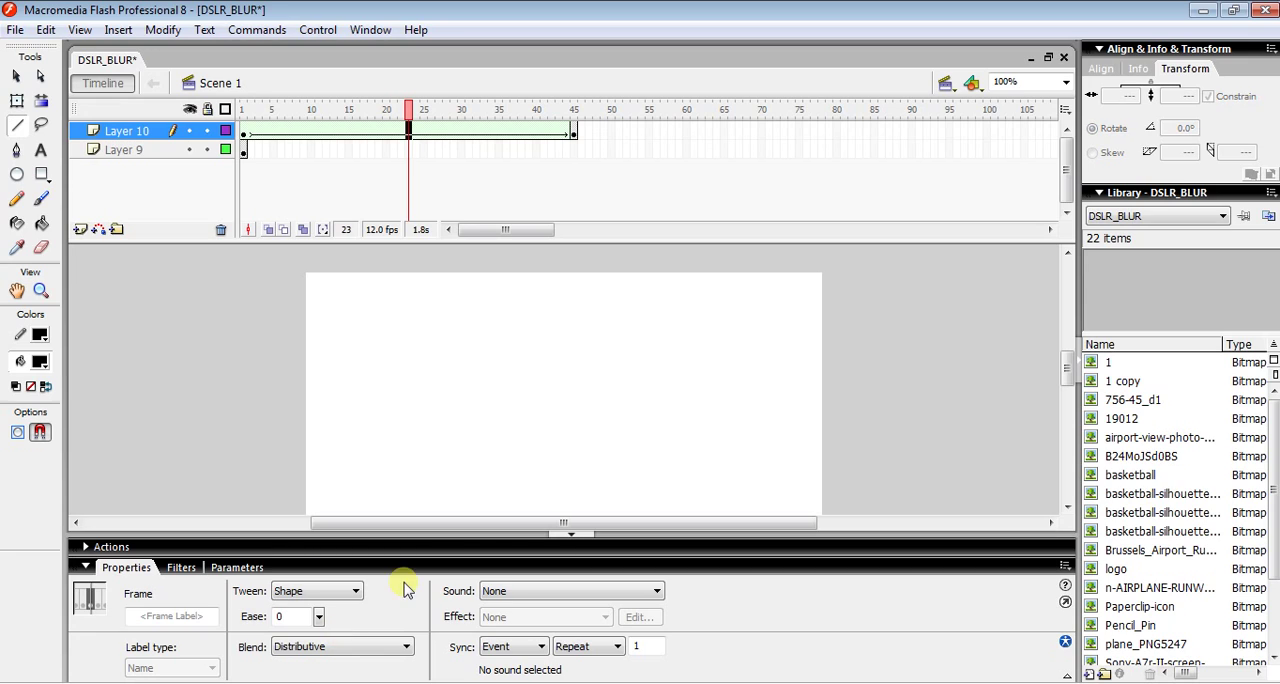
pyautogui.moveTo(575, 535)
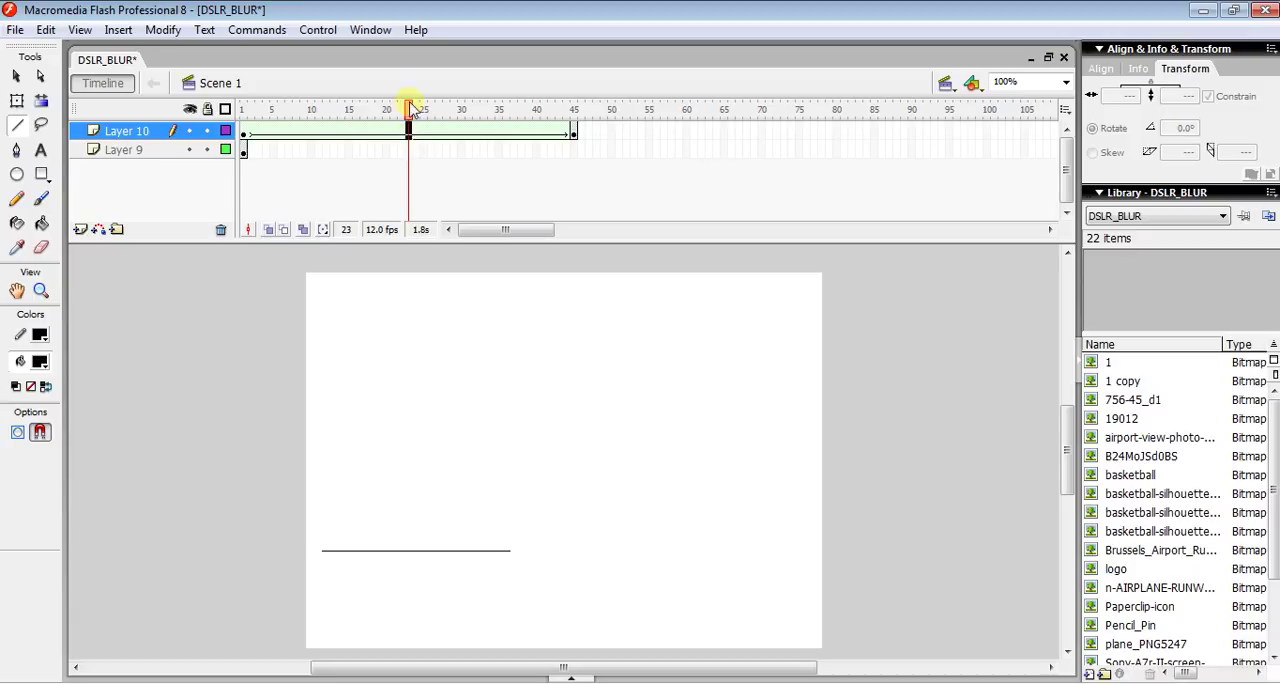
pyautogui.click(408, 110)
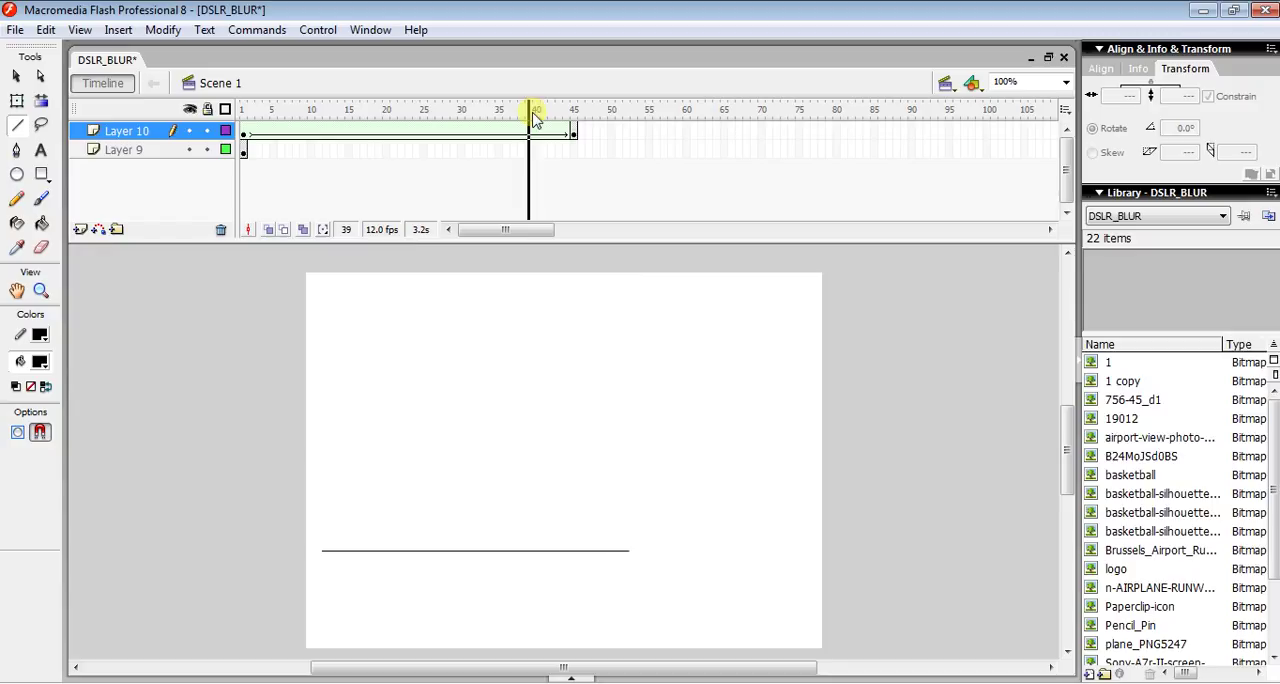
pyautogui.click(370, 110)
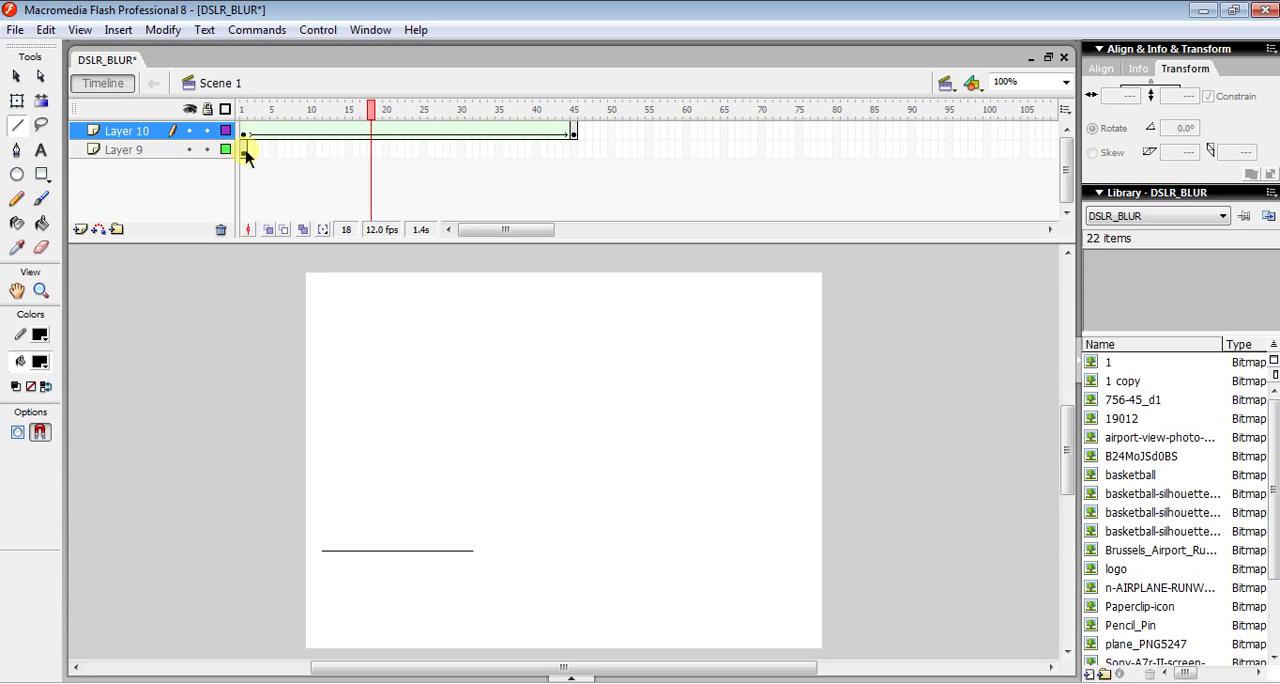
pyautogui.click(123, 149)
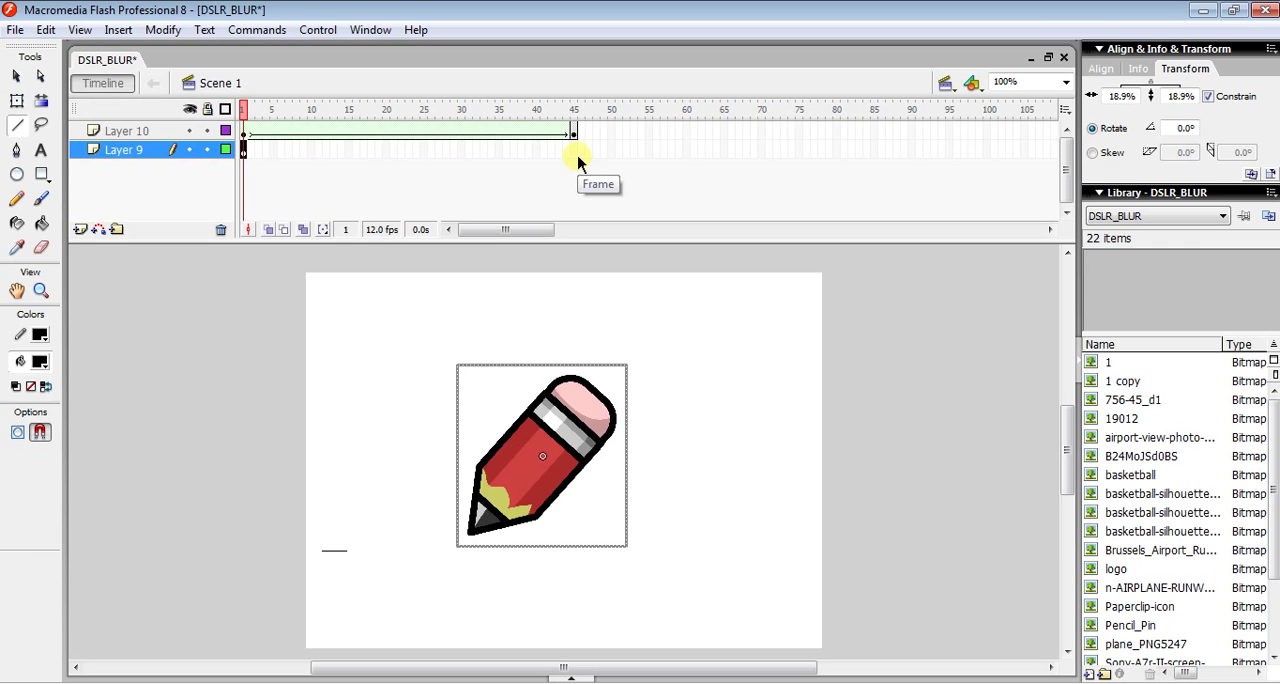
# Step: Insert a keyframe at frame 45 on the pencil layer (Layer 9)
pyautogui.rightClick(573, 150)
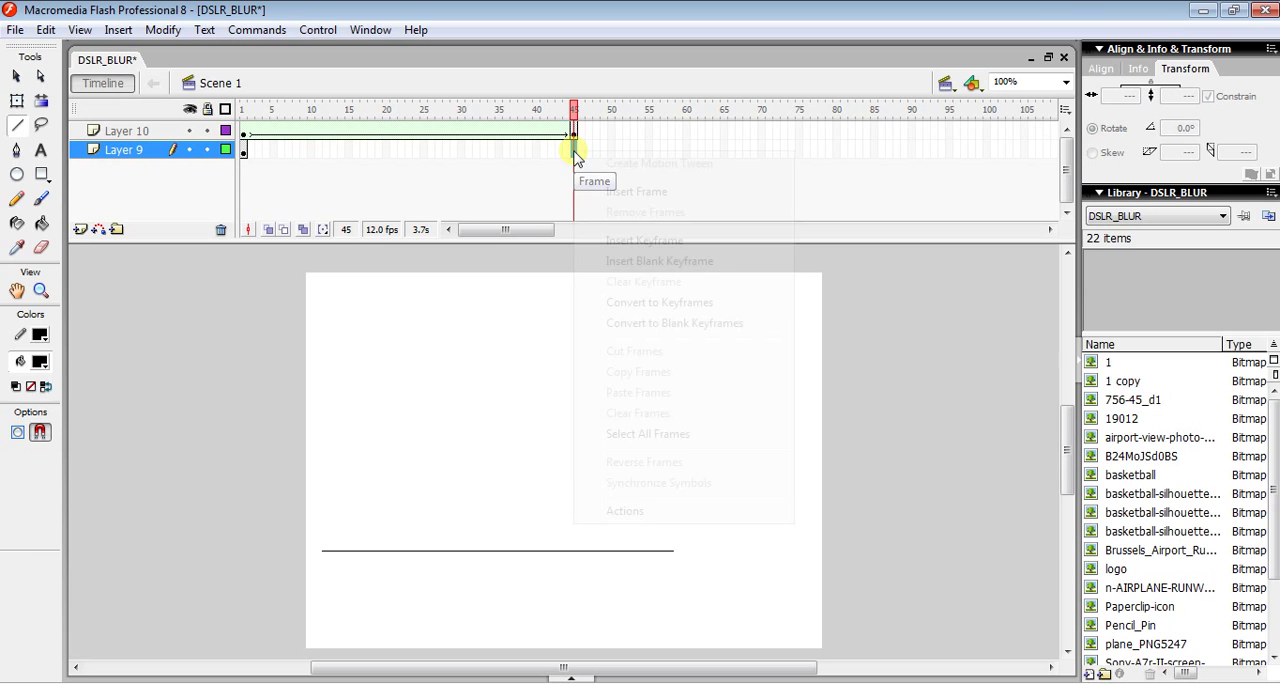
pyautogui.click(644, 240)
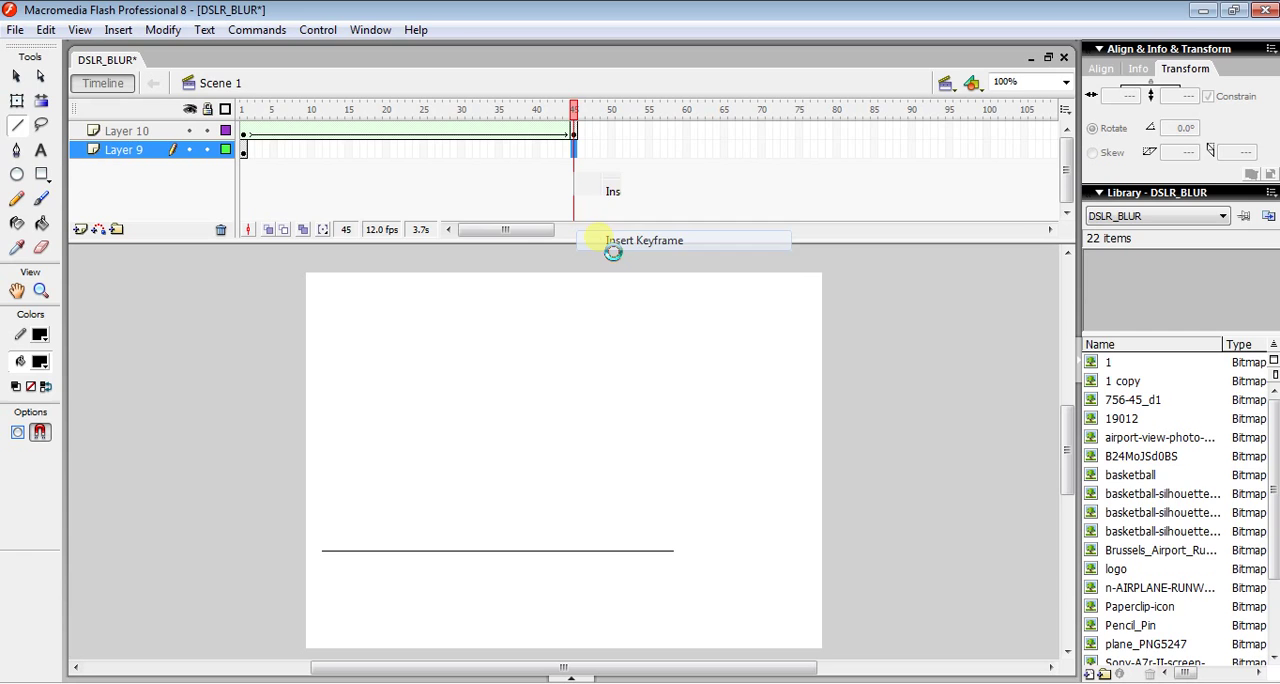
pyautogui.click(643, 240)
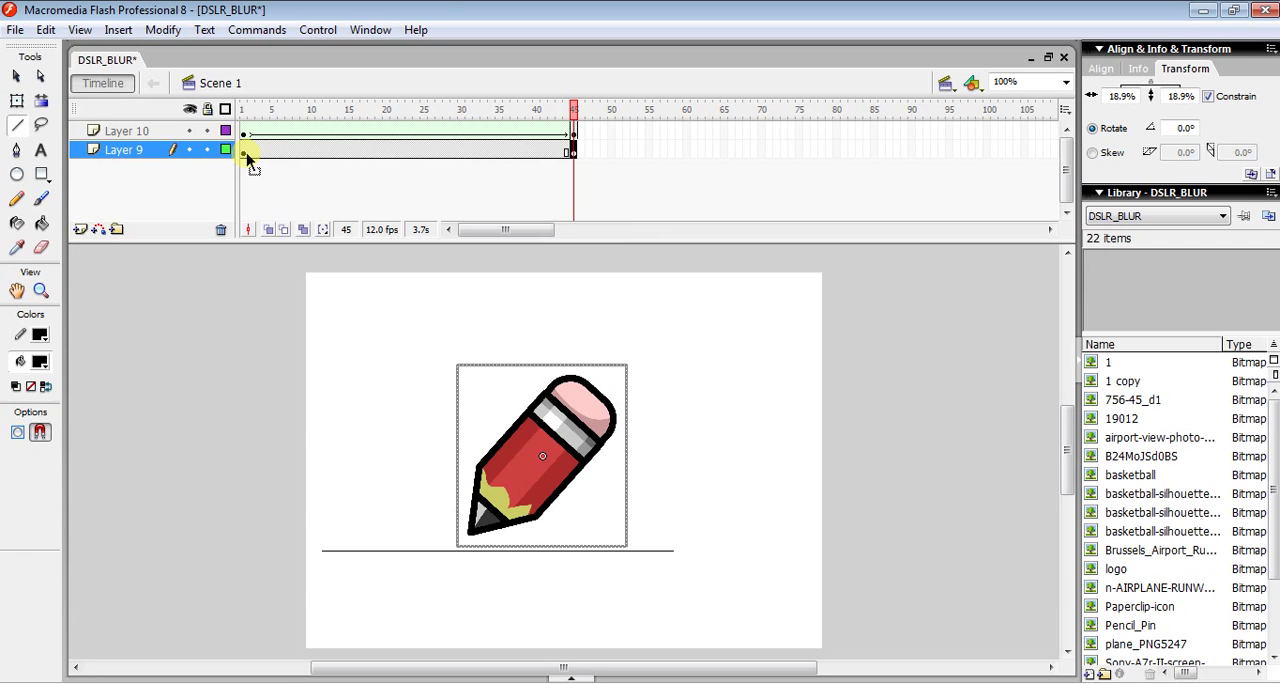
# Step: At frame 1, move the pencil so its tip touches the line's left start
pyautogui.click(243, 110)
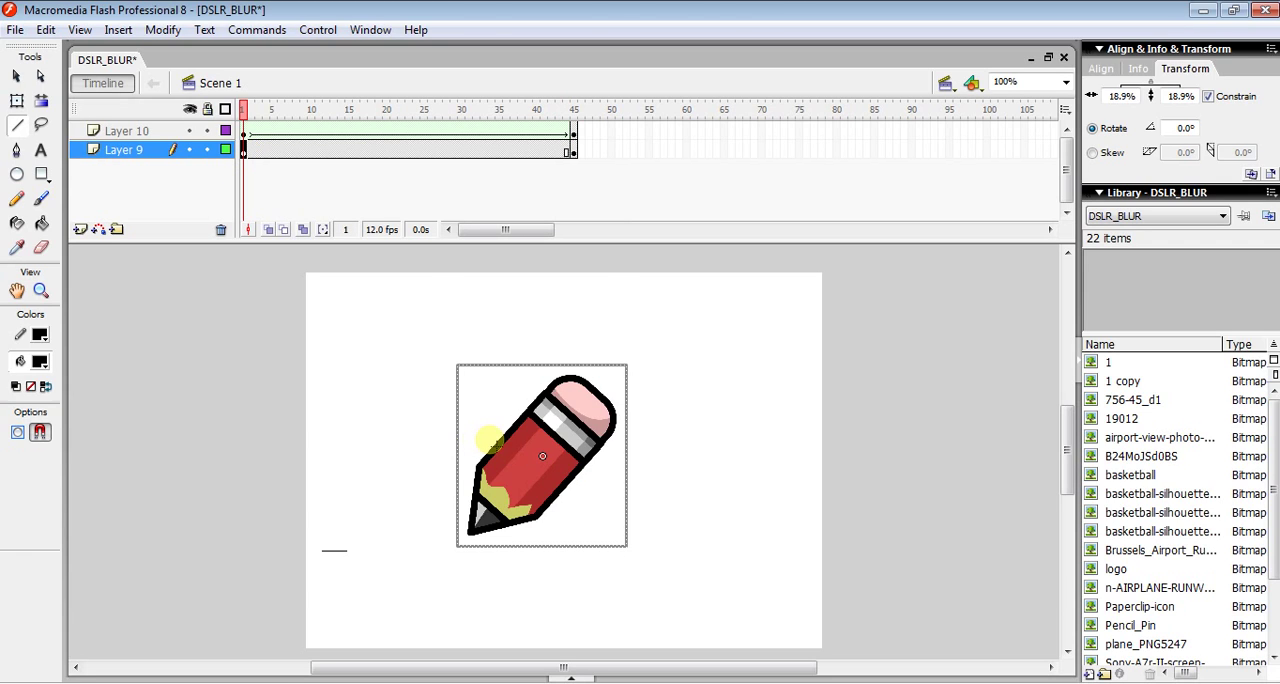
pyautogui.moveTo(543, 456); pyautogui.dragTo(467, 456)
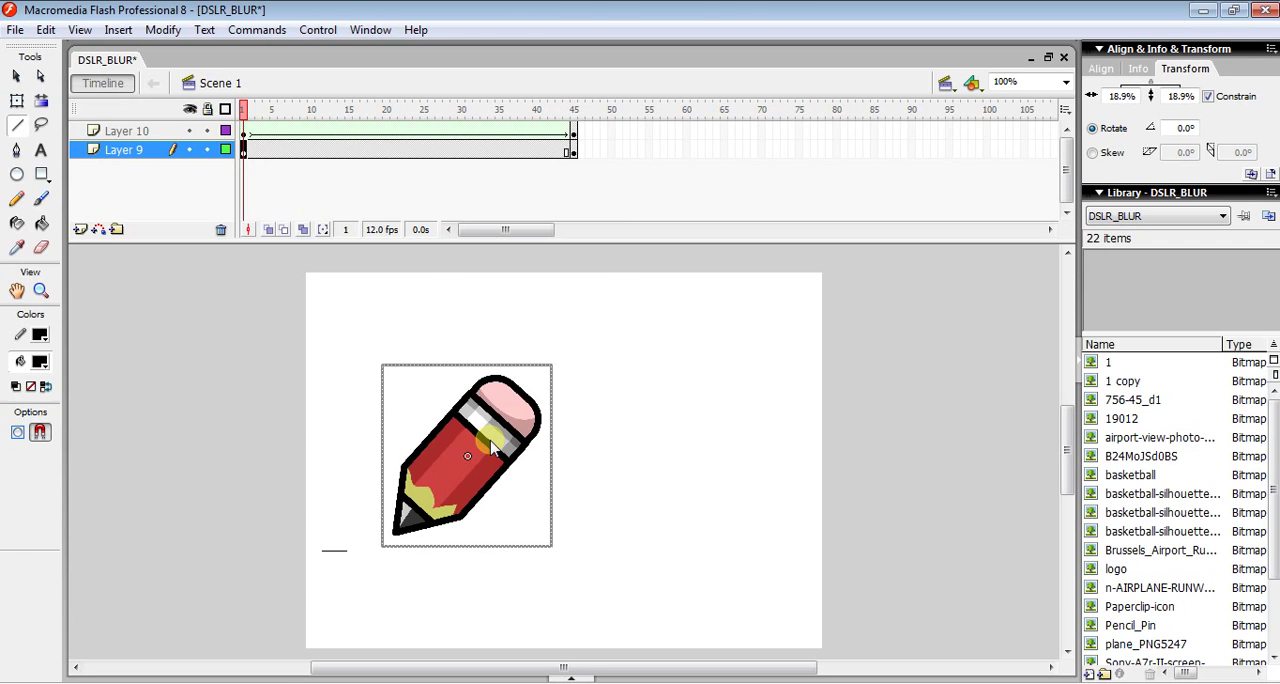
pyautogui.moveTo(467, 455); pyautogui.dragTo(420, 475)
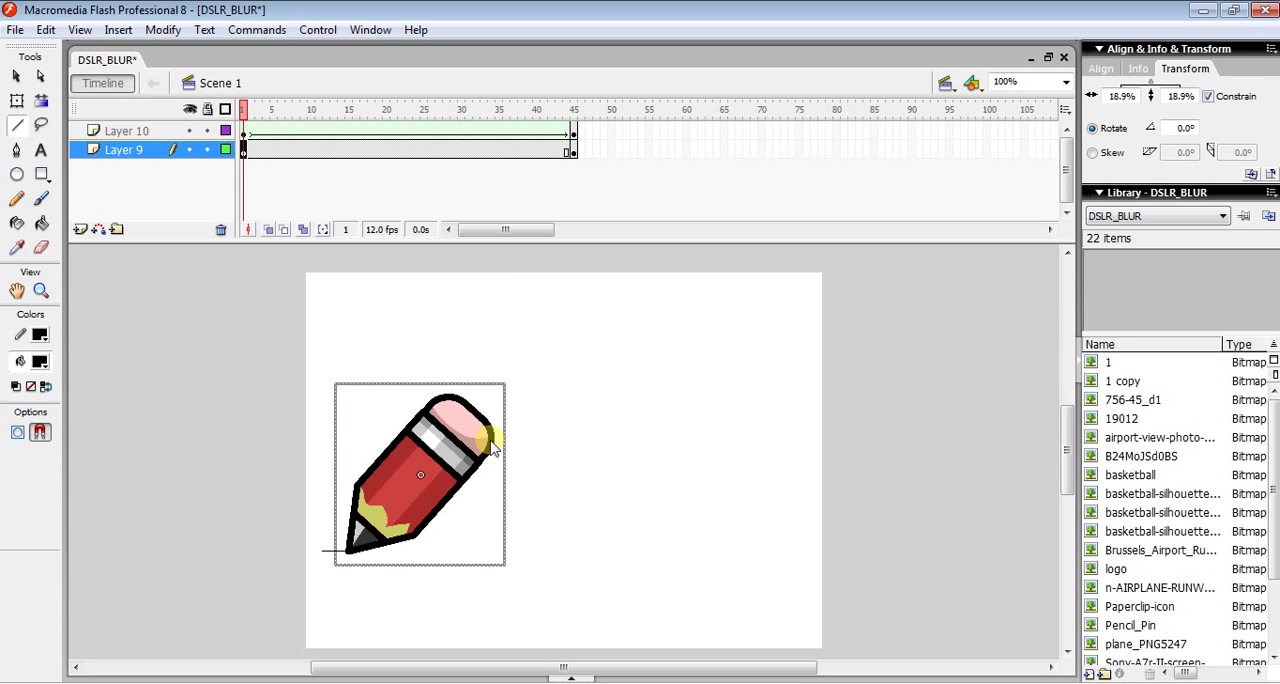
pyautogui.moveTo(420, 475); pyautogui.dragTo(420, 465)
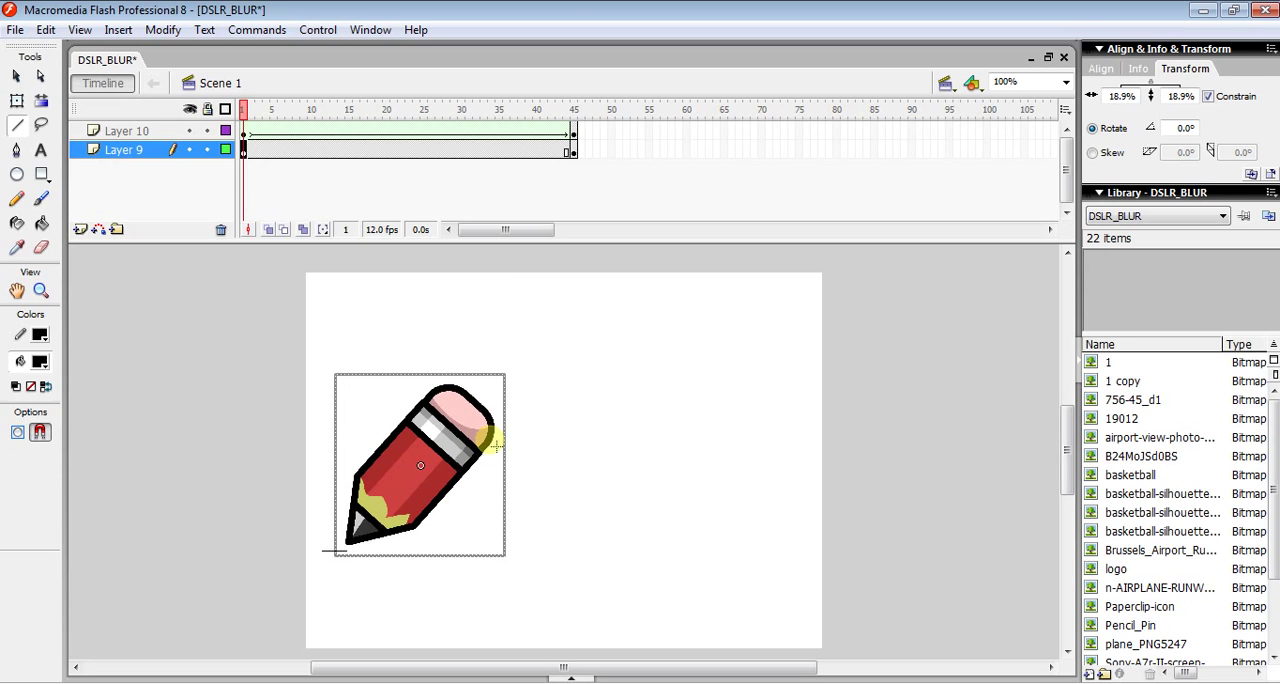
pyautogui.moveTo(18, 78)
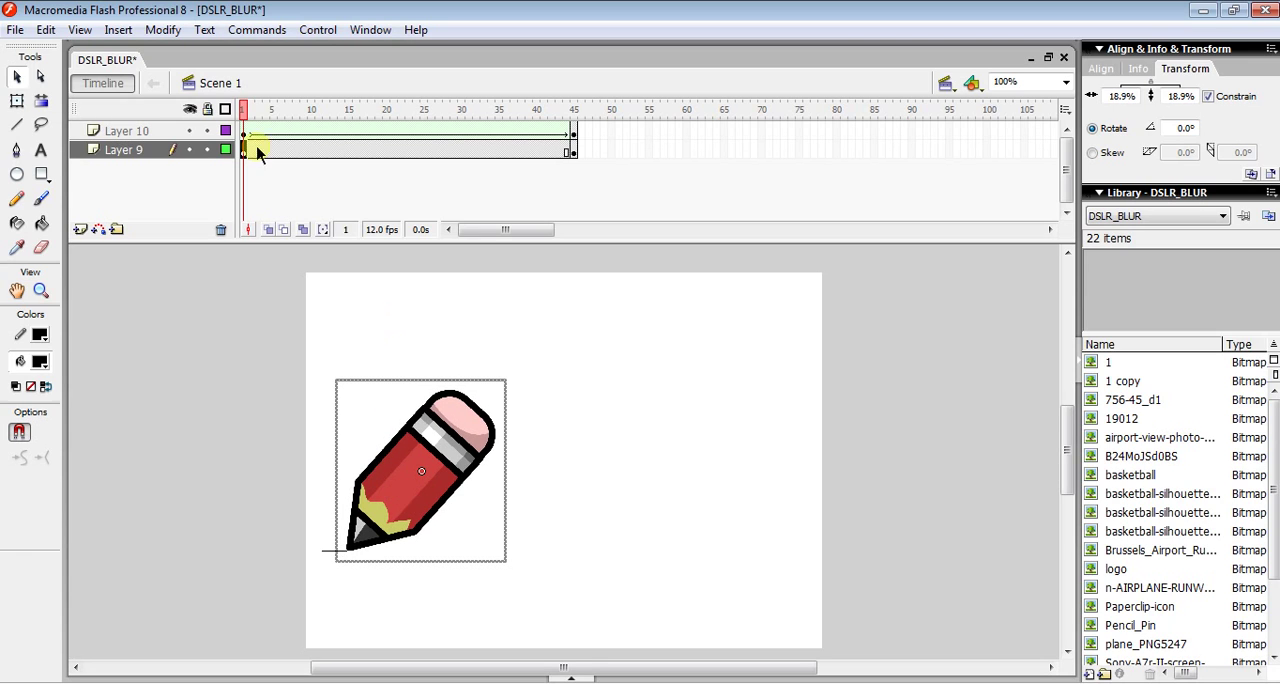
pyautogui.moveTo(573, 152)
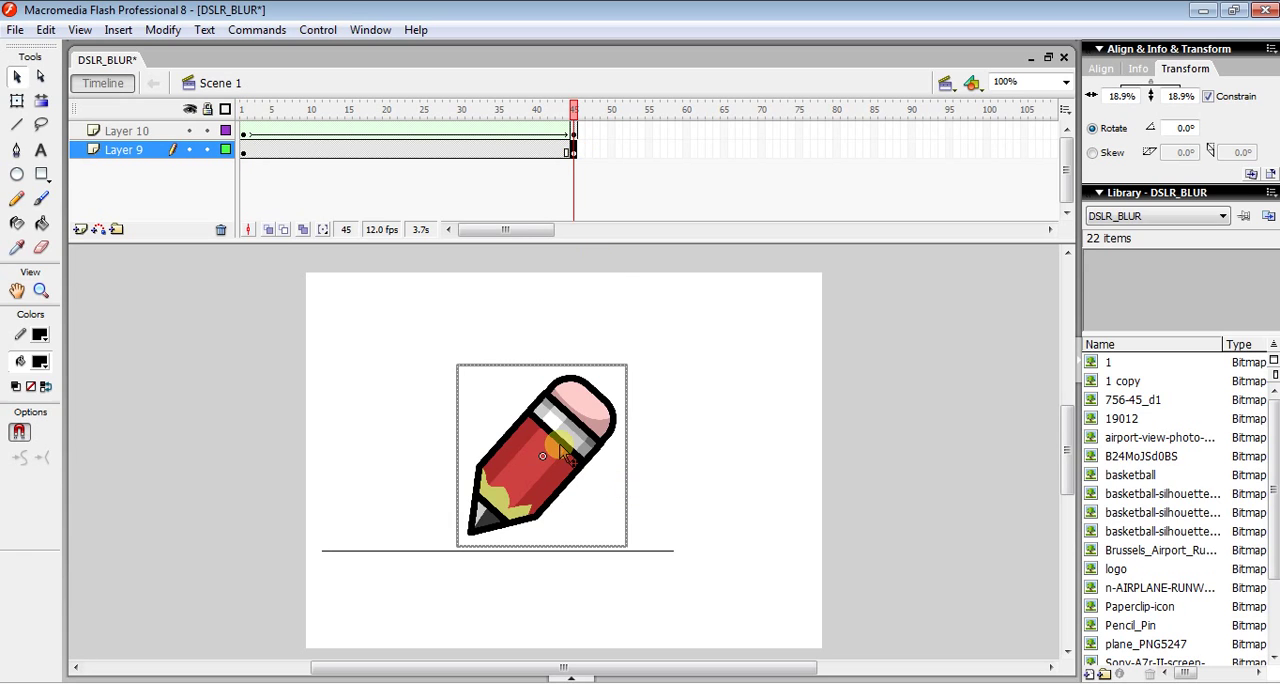
# Step: Move the pencil to the line's right end at frame 45, then select a middle frame
pyautogui.moveTo(540, 455); pyautogui.dragTo(705, 505)
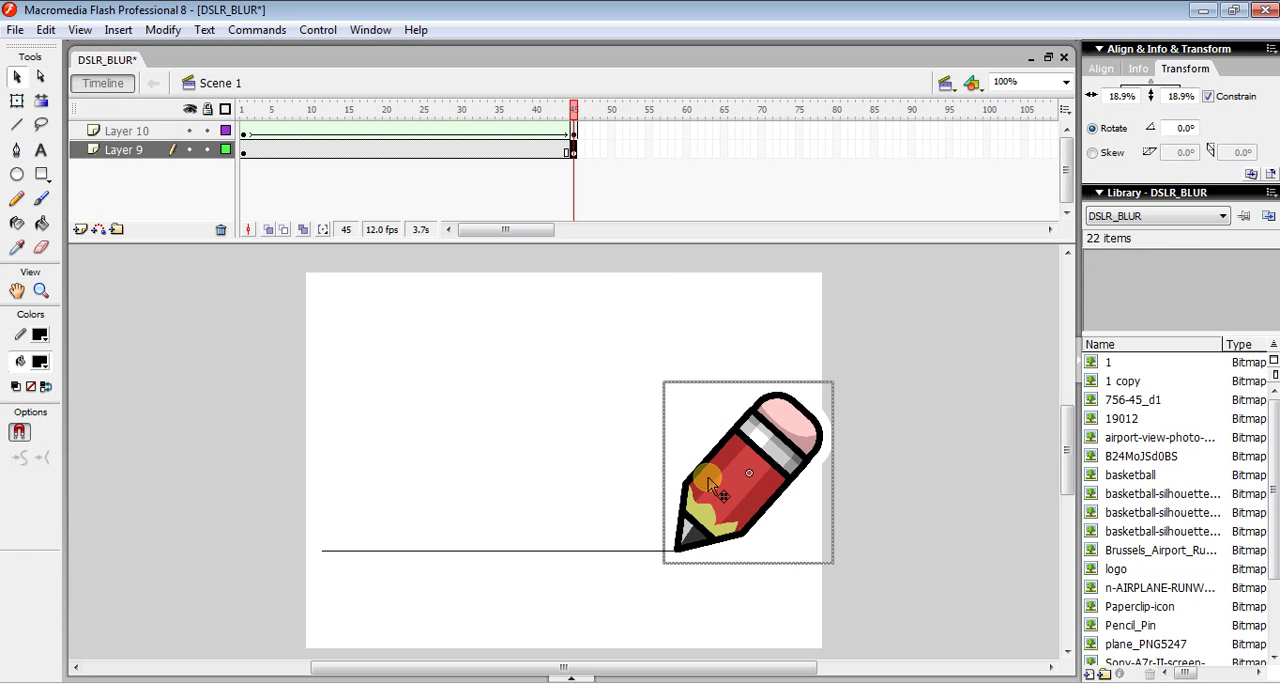
pyautogui.click(379, 149)
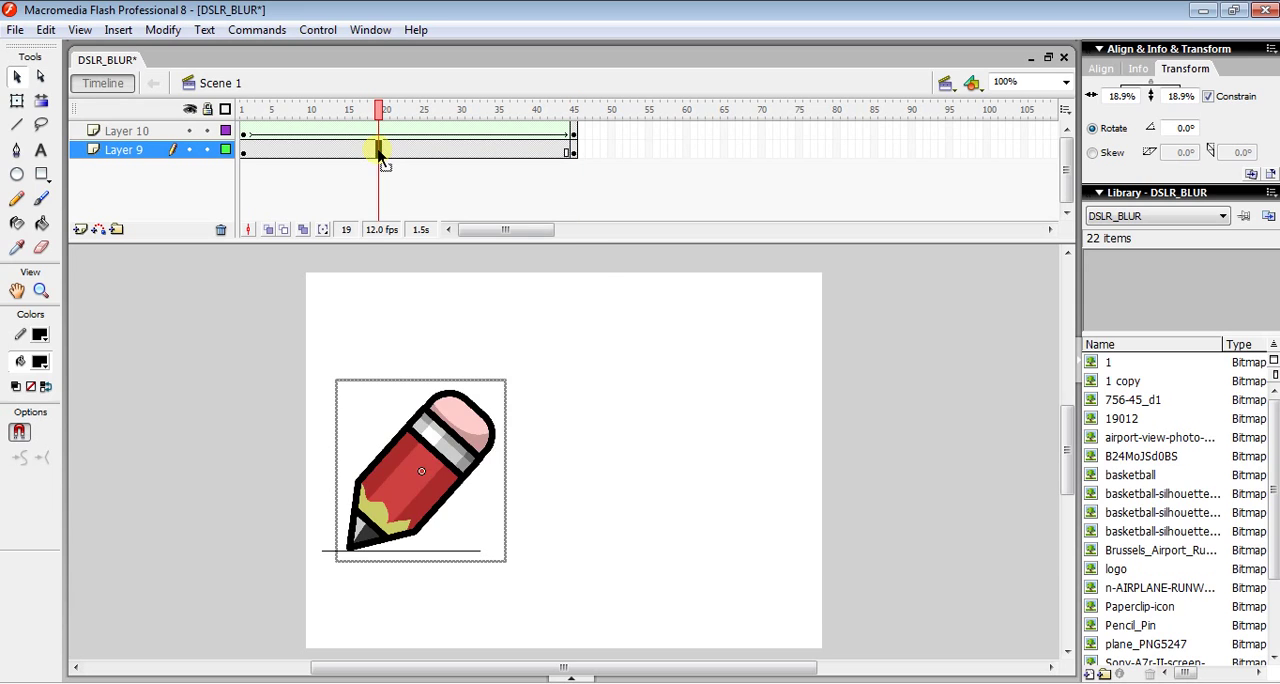
# Step: Create a motion tween on Layer 9, preview it, and maximize the test movie
pyautogui.rightClick(378, 149)
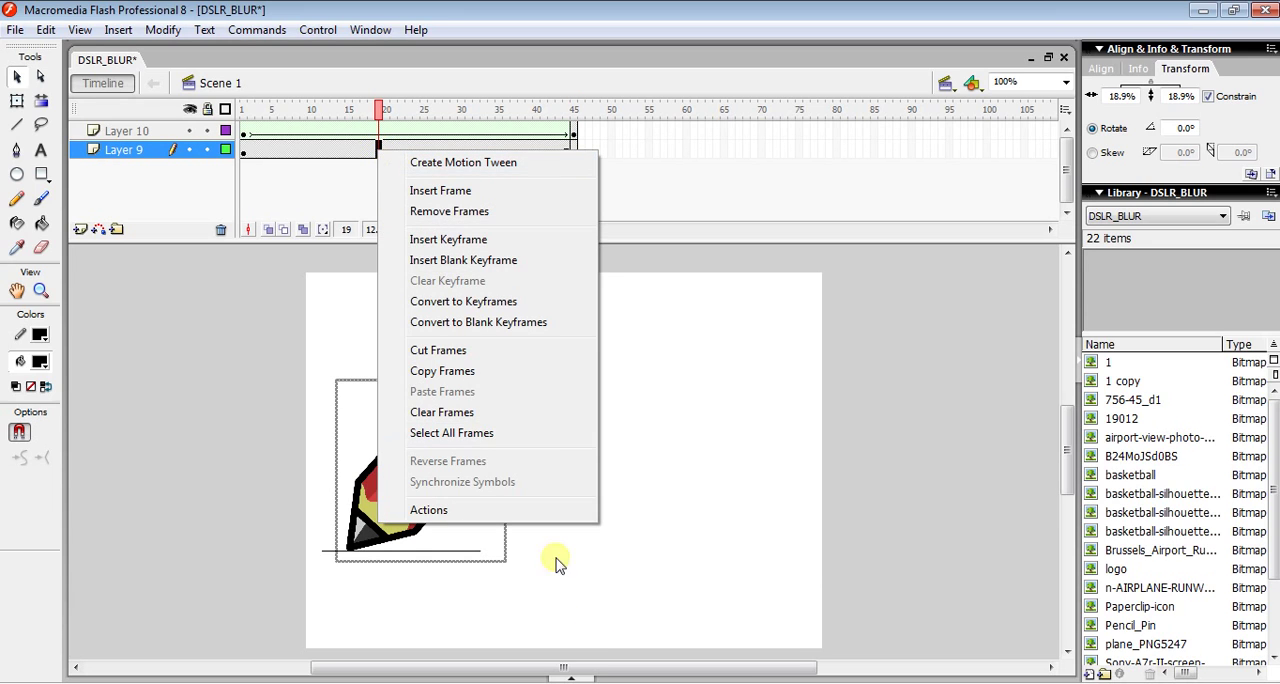
pyautogui.moveTo(475, 162)
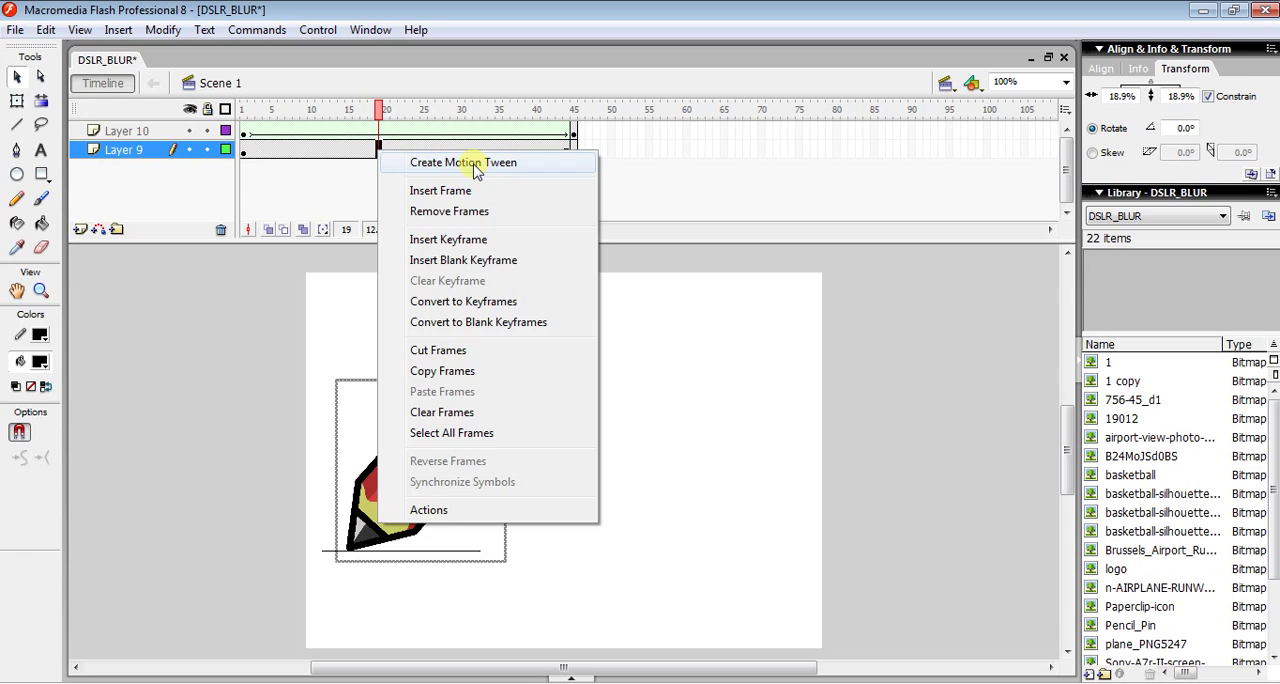
pyautogui.click(463, 162)
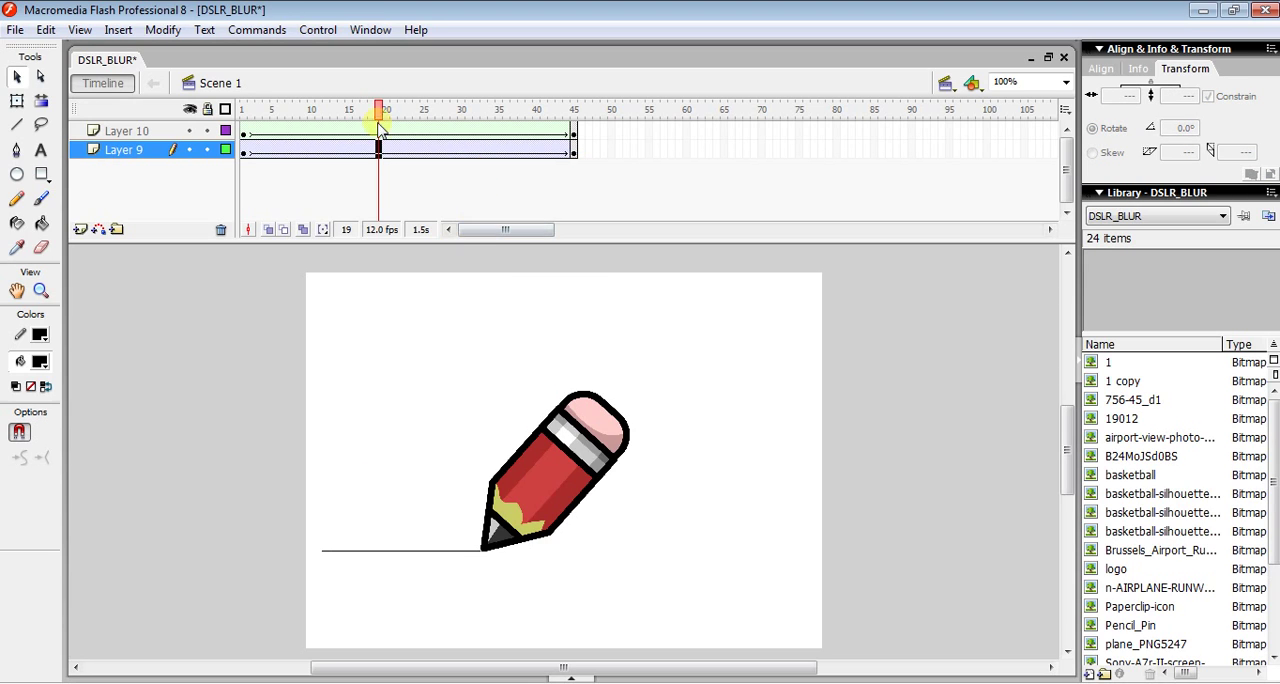
pyautogui.moveTo(378, 109); pyautogui.dragTo(401, 109)
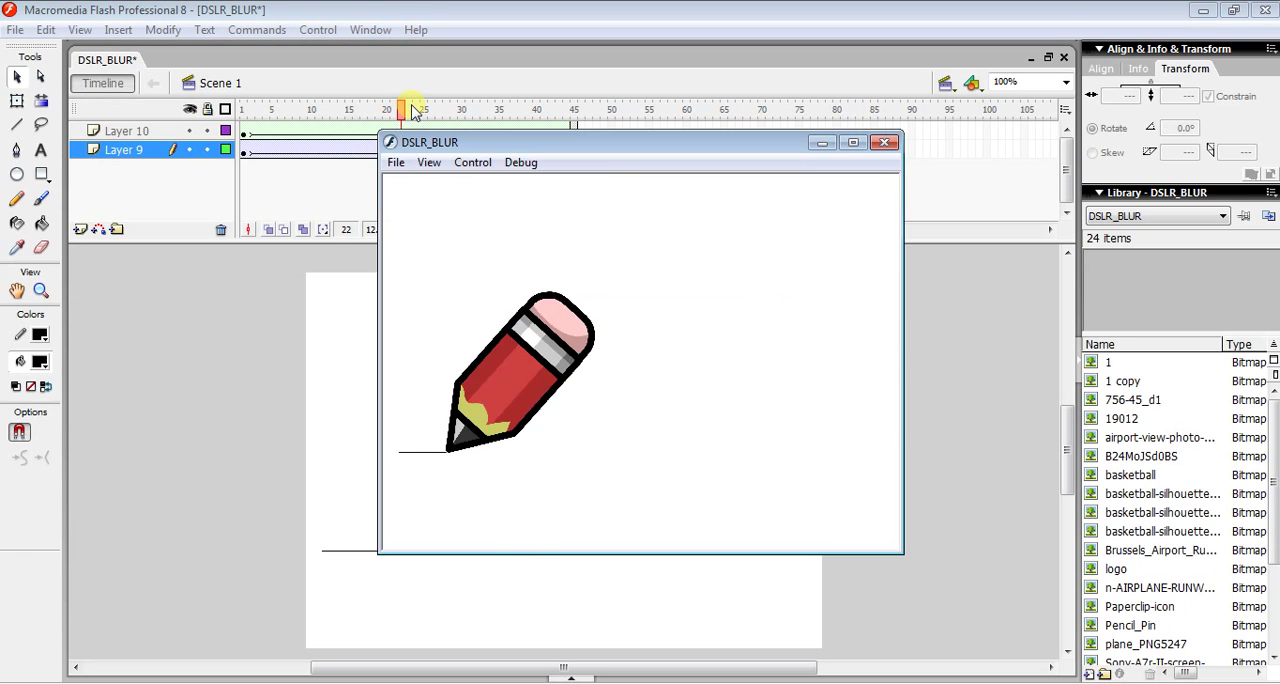
pyautogui.click(853, 141)
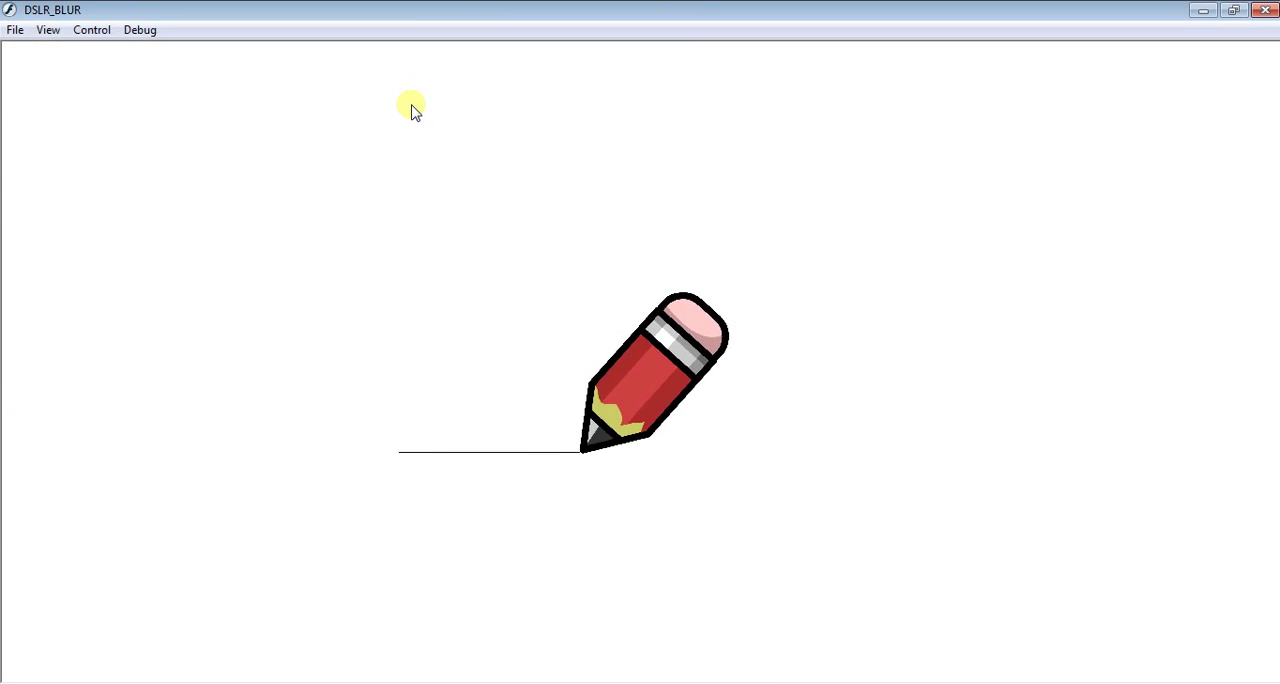